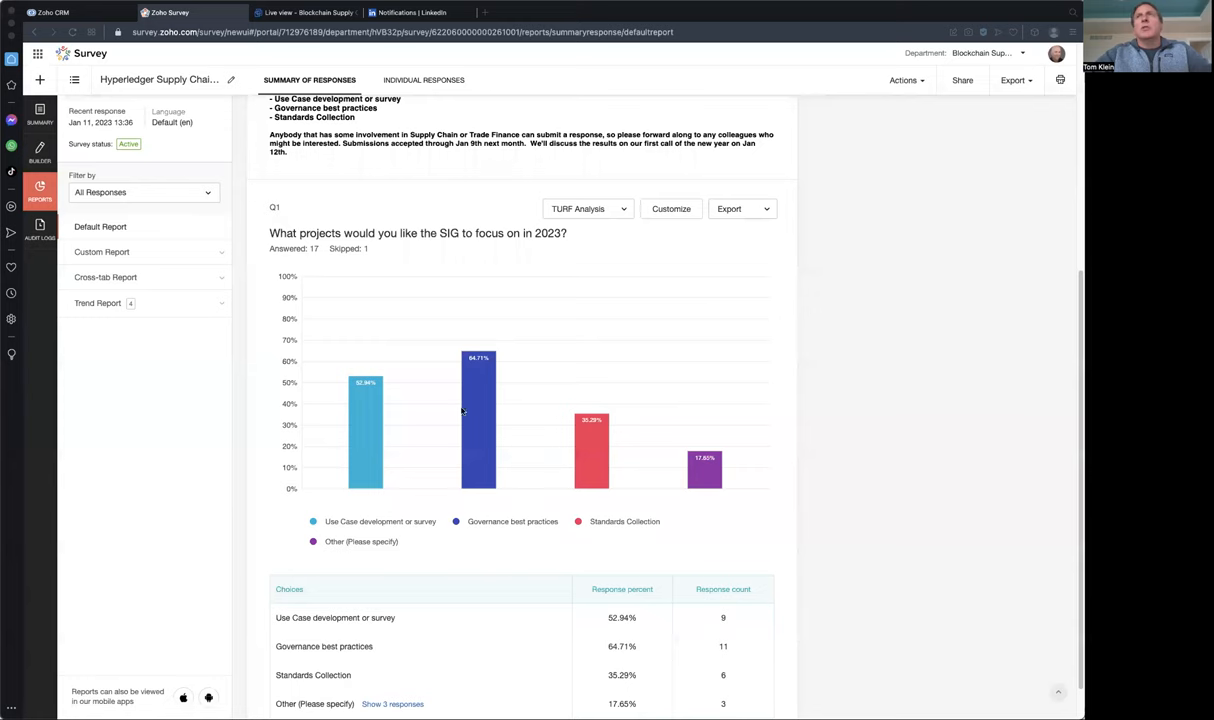
- Scroll up to show the survey welcome and introduction text above Q1
scroll(up, 3)
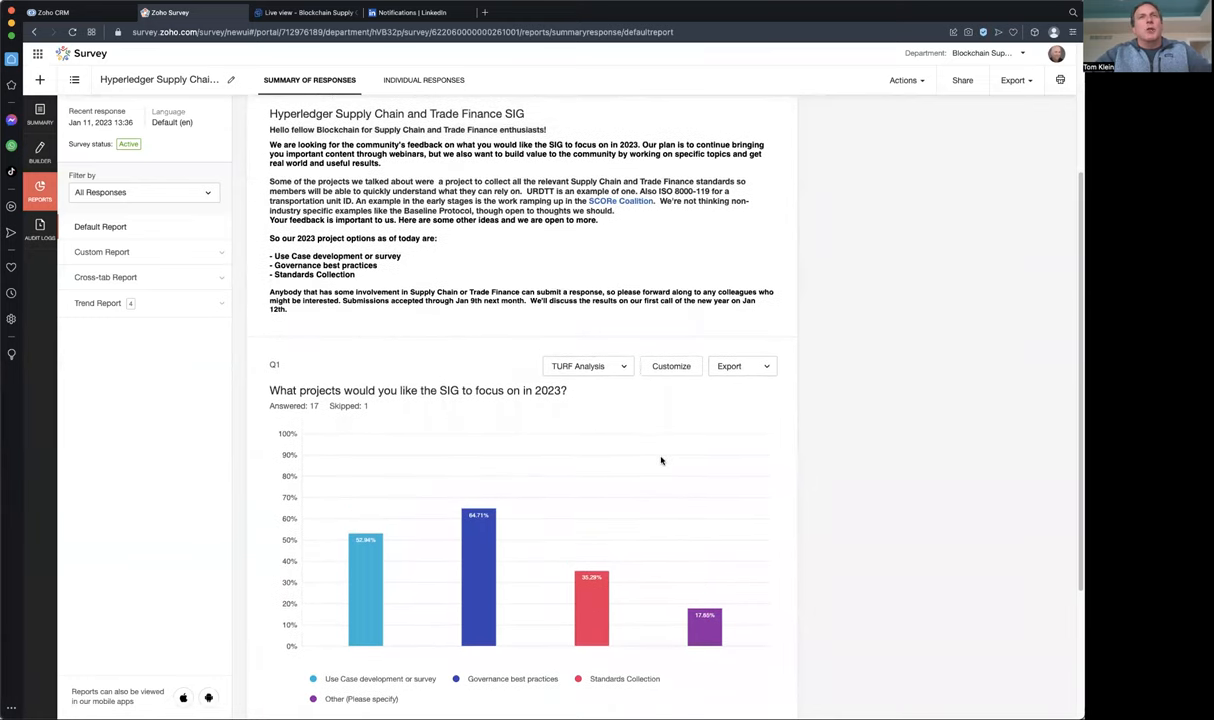
mouse_move(652, 466)
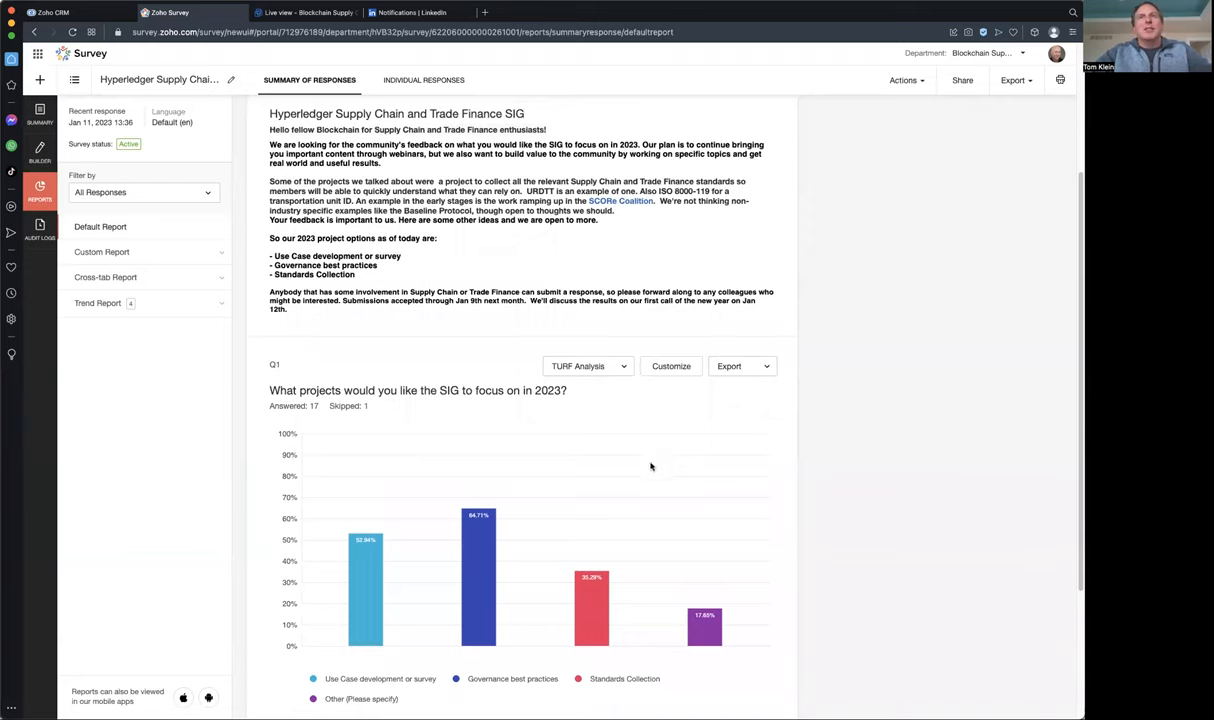
mouse_move(698, 444)
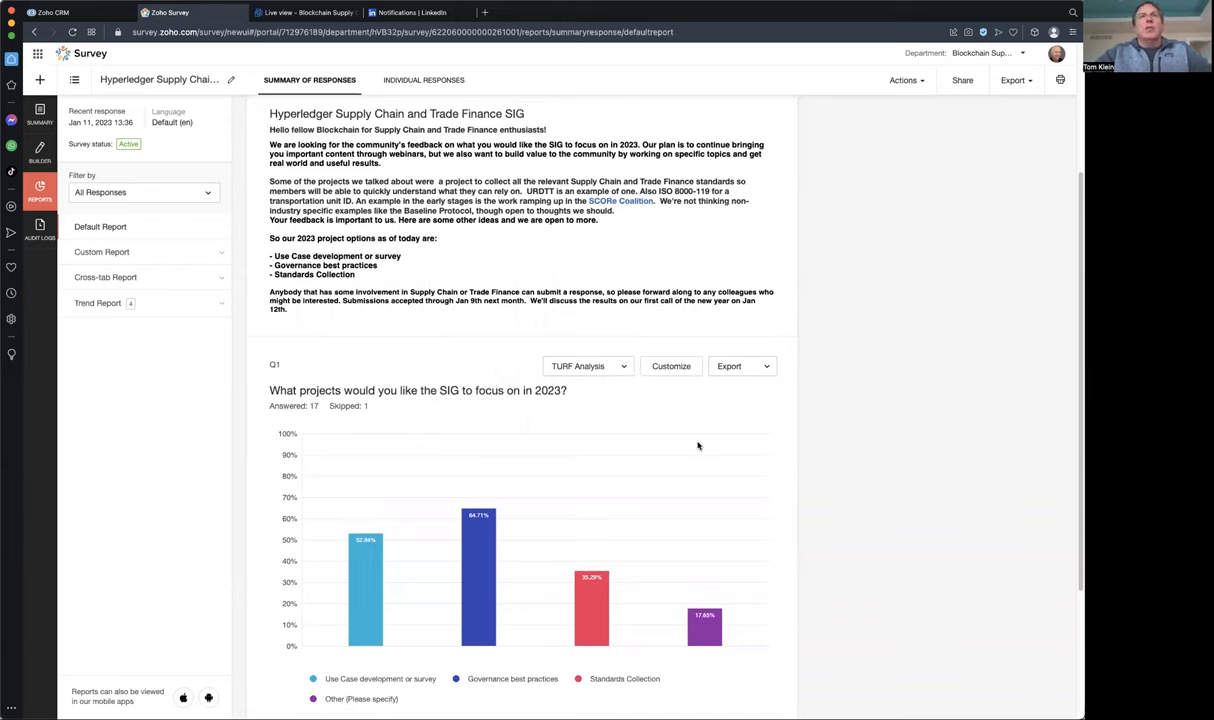
mouse_move(674, 448)
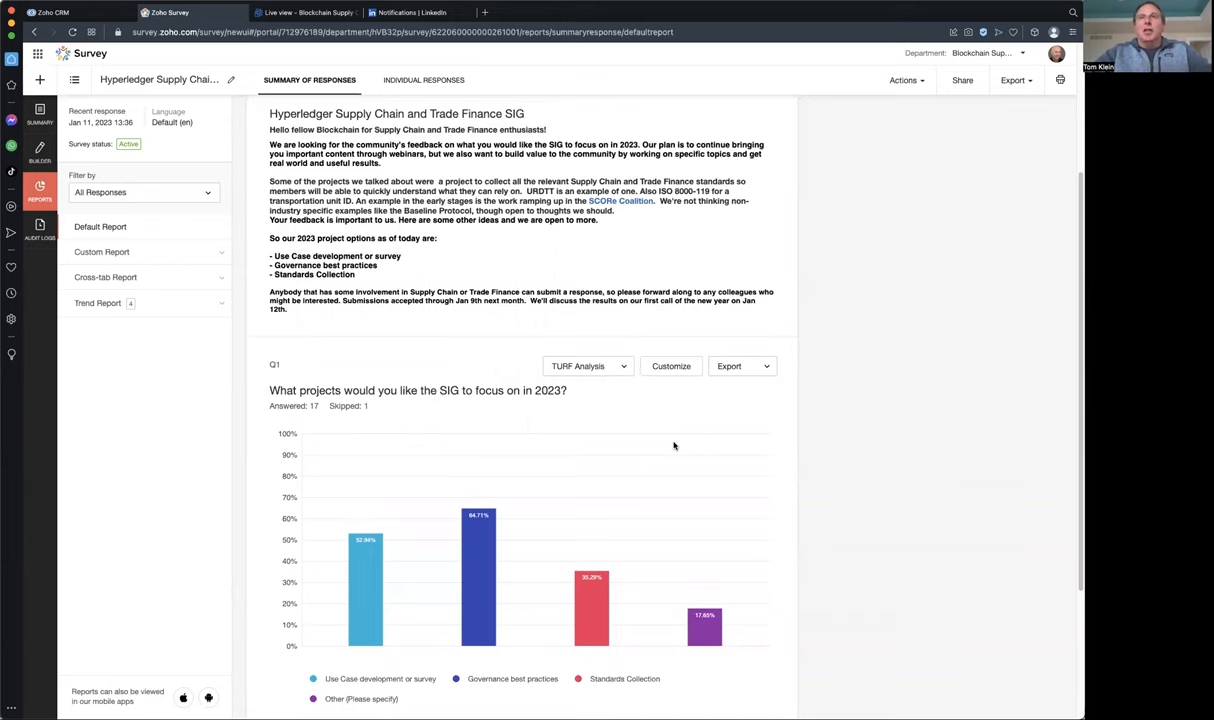
scroll(up, 3)
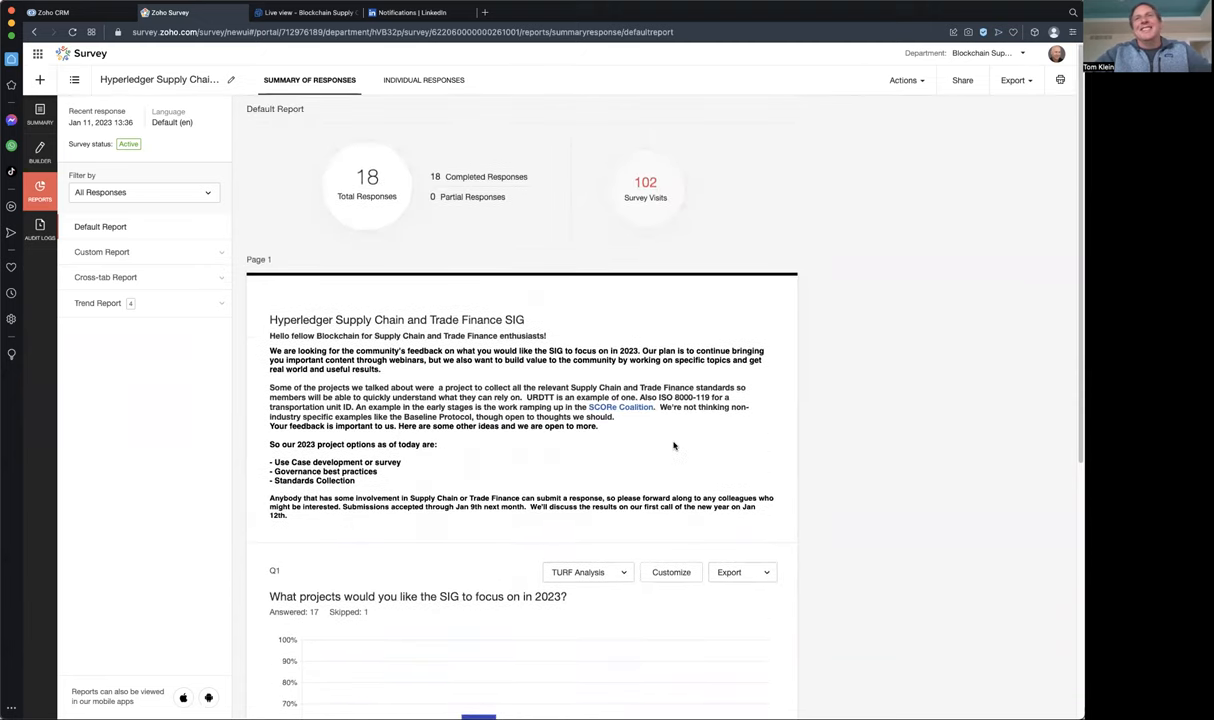
mouse_move(178, 572)
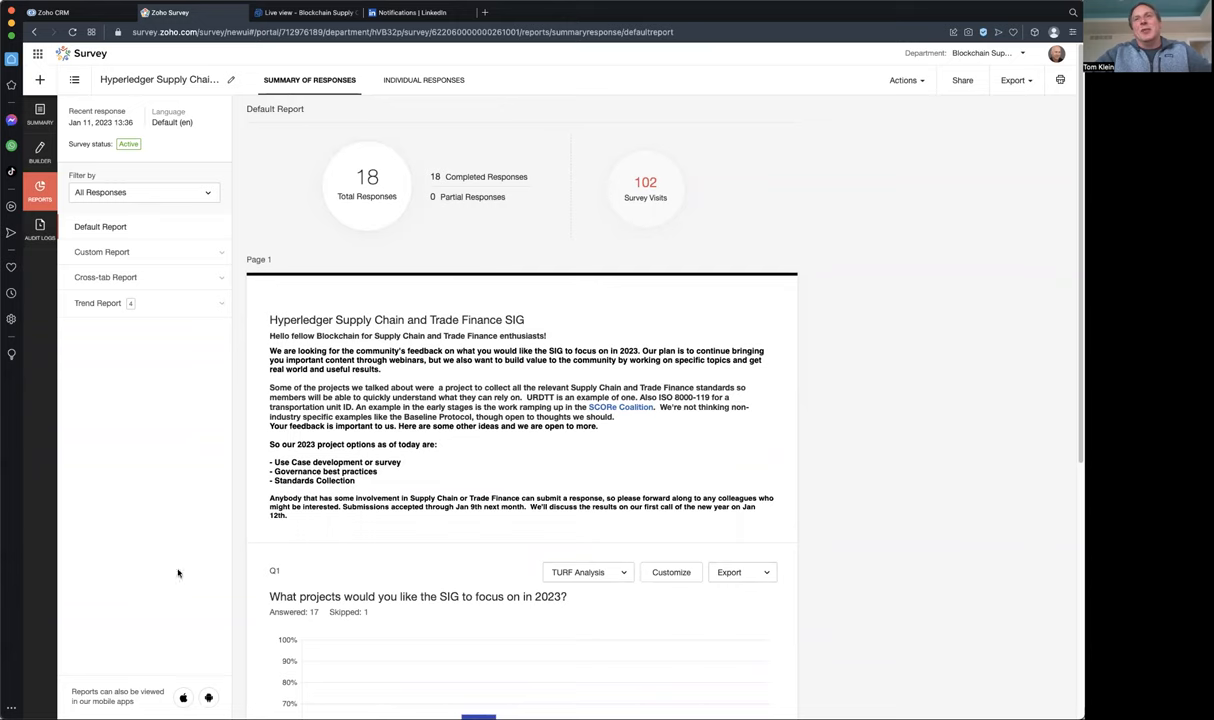
mouse_move(504, 24)
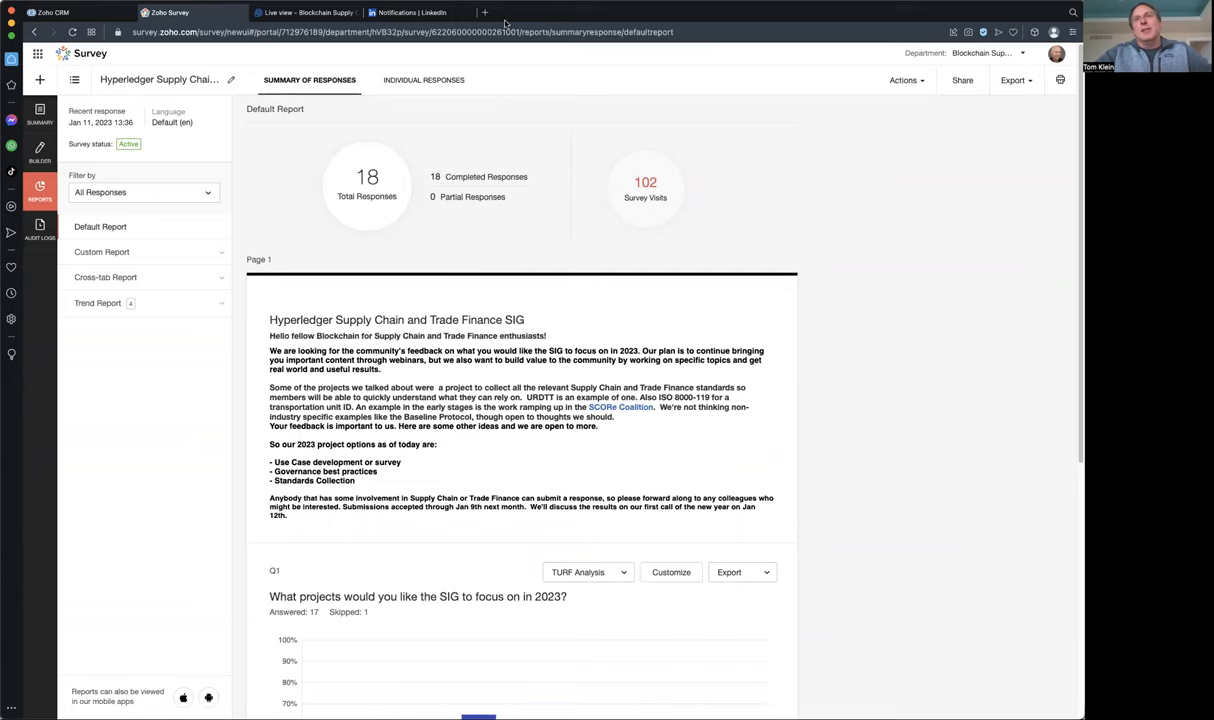
mouse_move(144, 676)
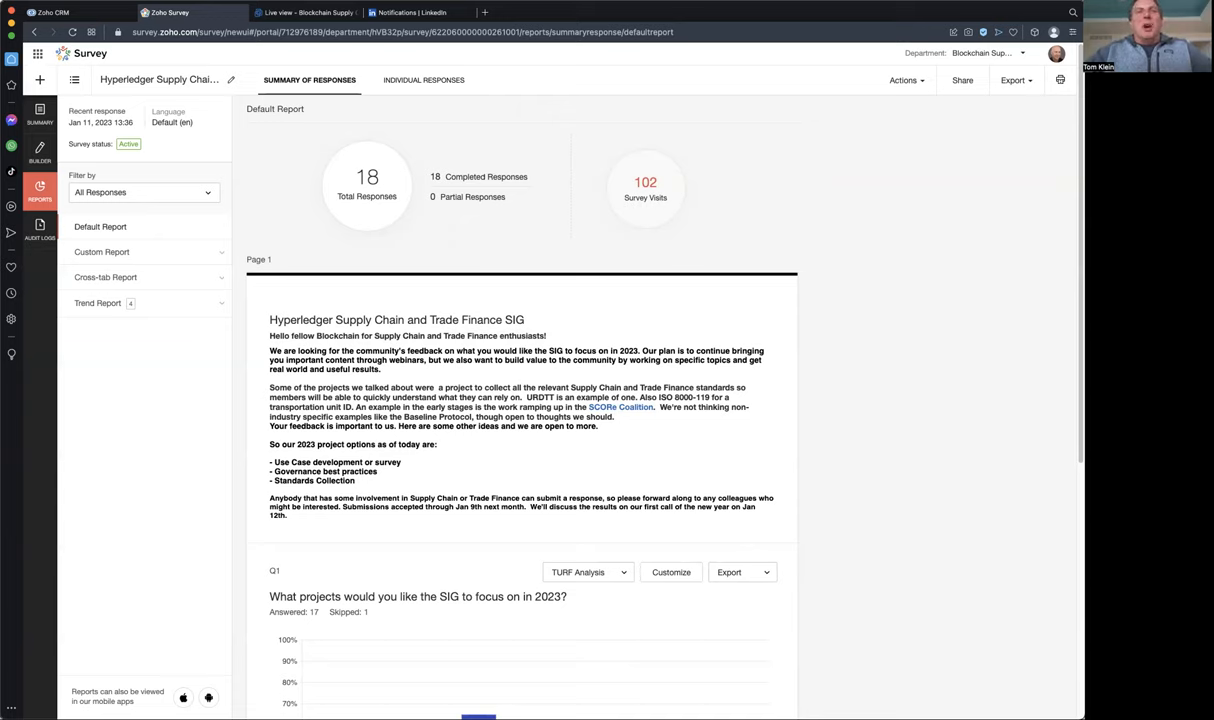
mouse_move(546, 20)
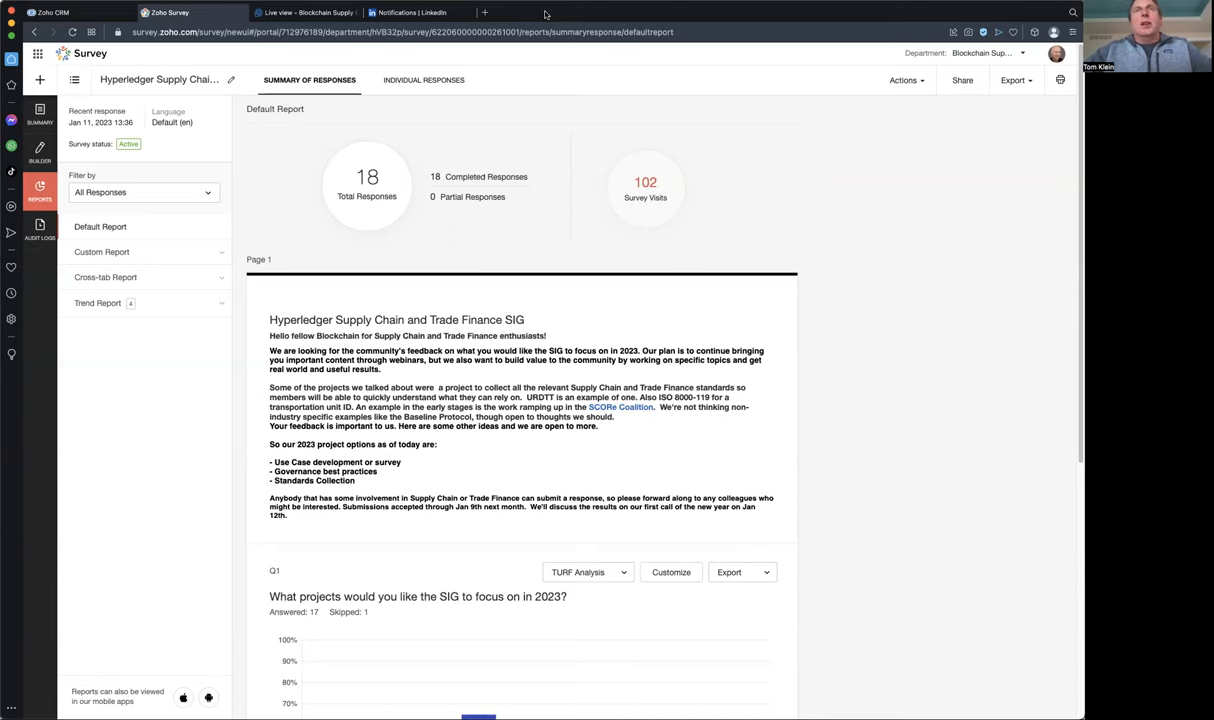
mouse_move(824, 312)
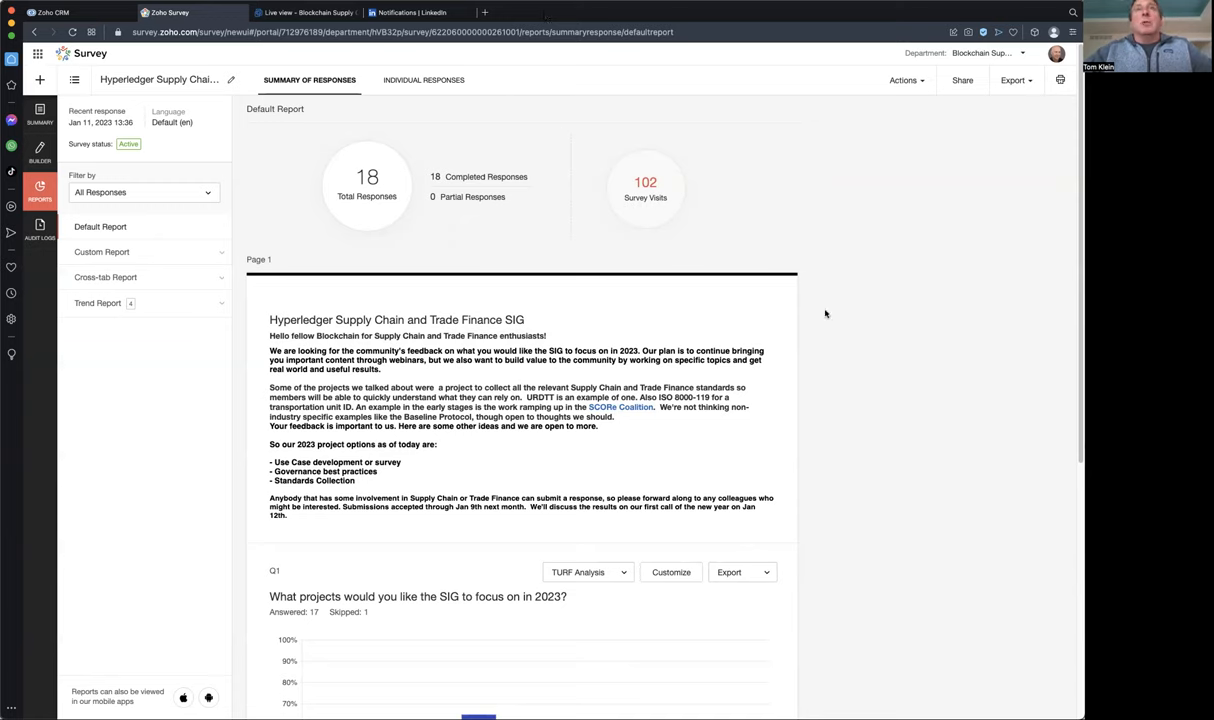
mouse_move(844, 334)
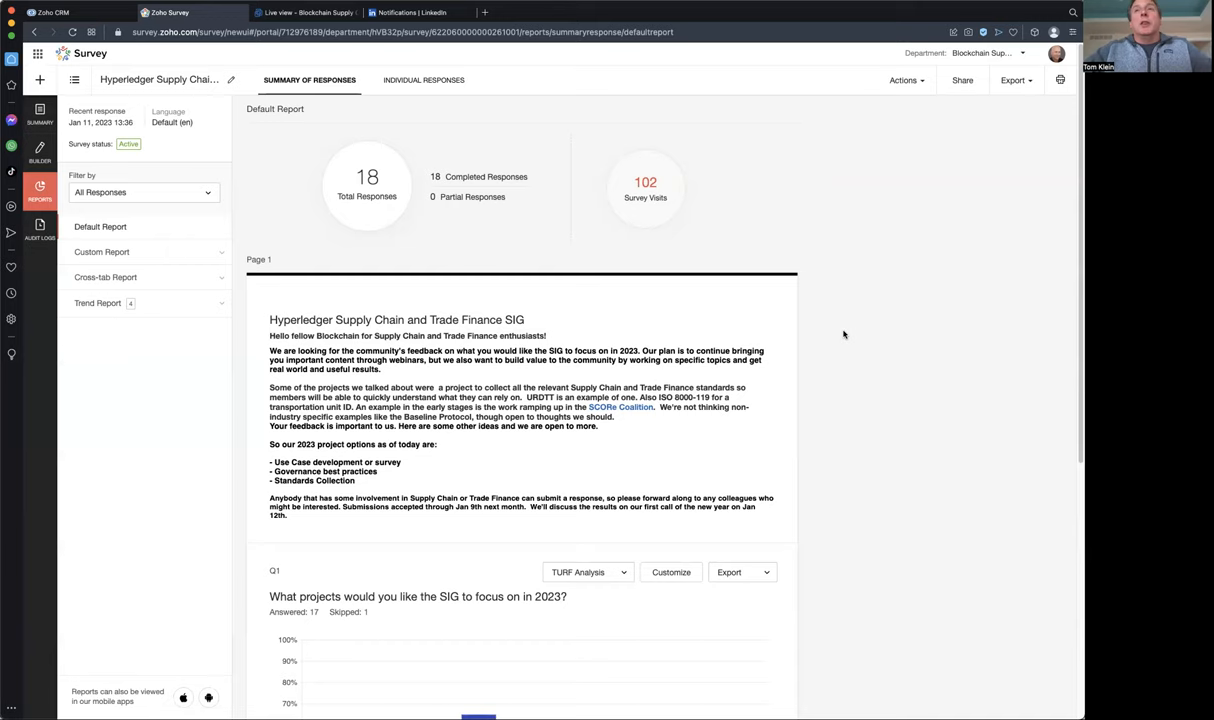
mouse_move(704, 16)
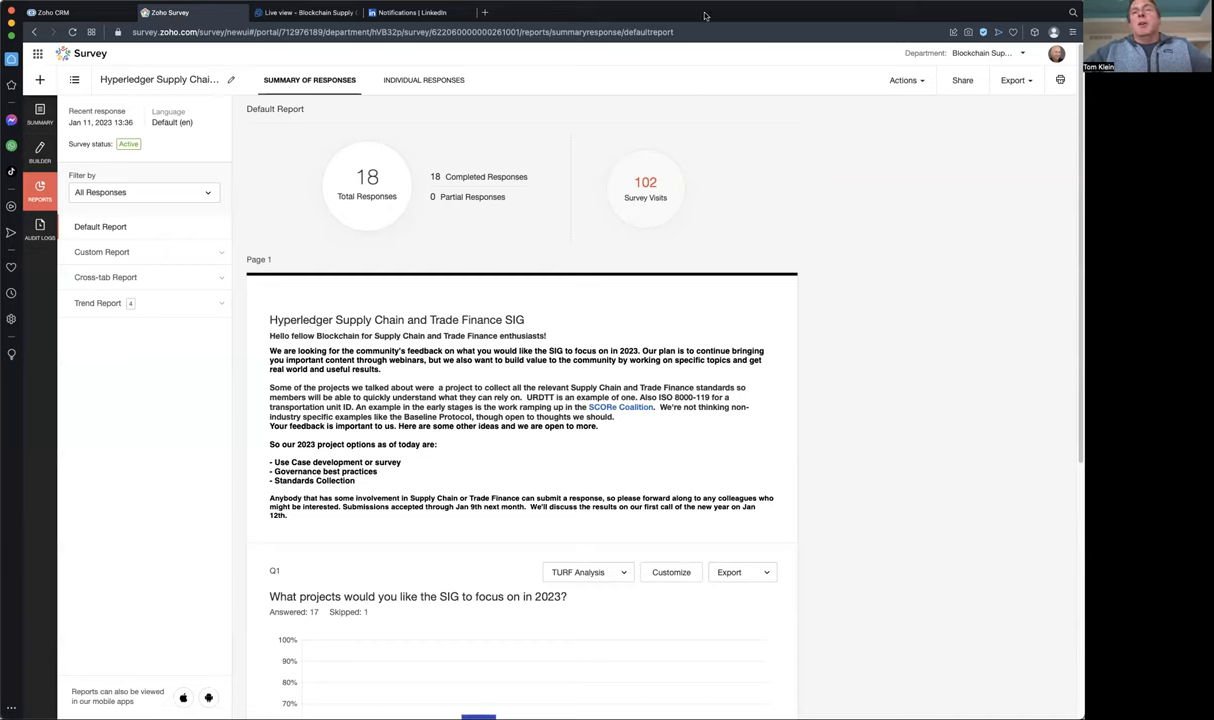
mouse_move(810, 200)
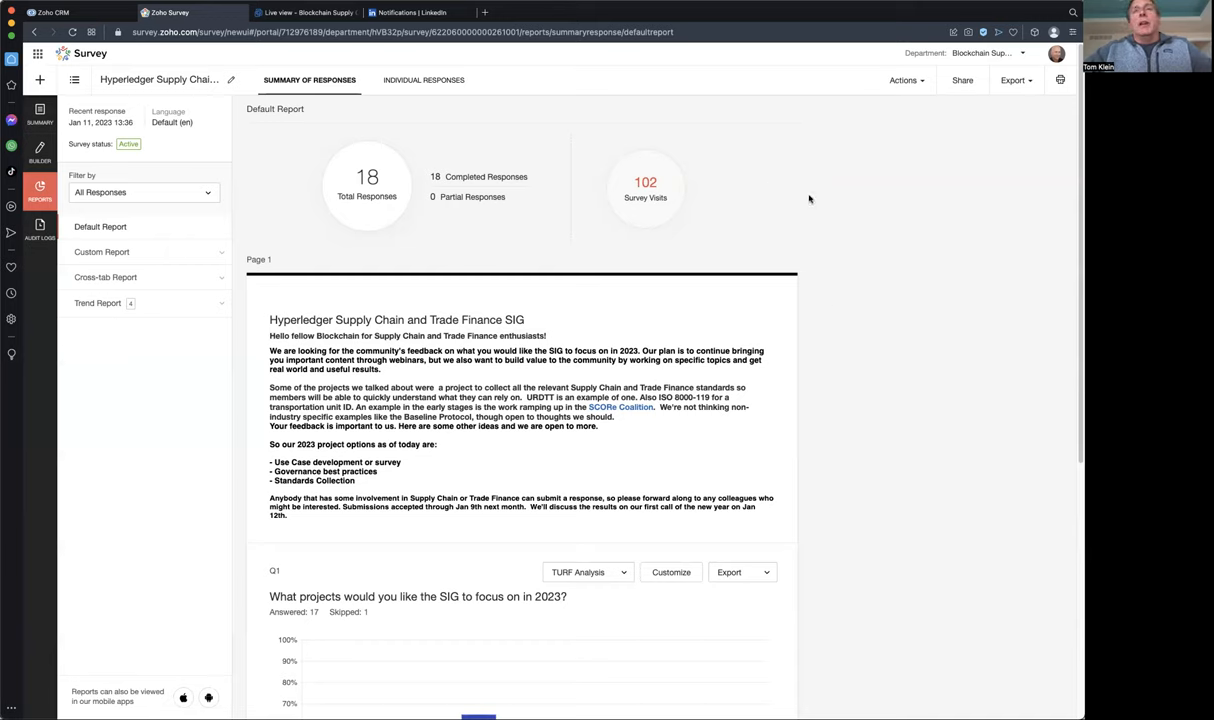
mouse_move(808, 200)
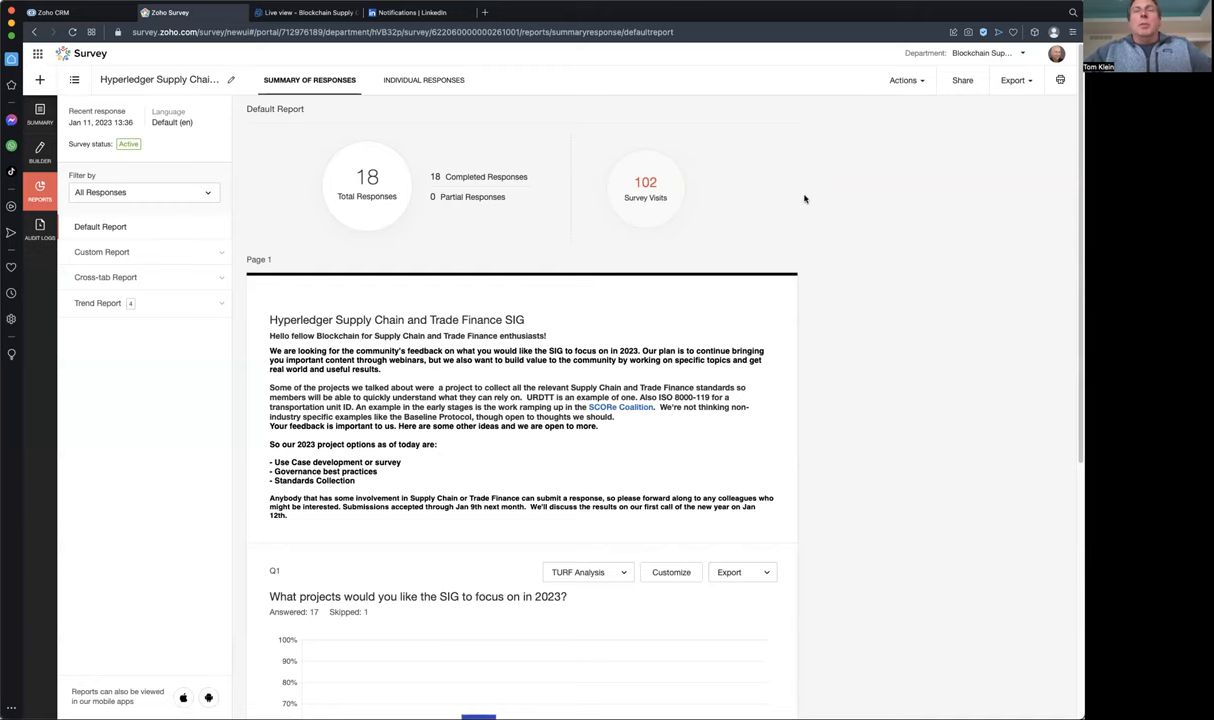
scroll(down, 3)
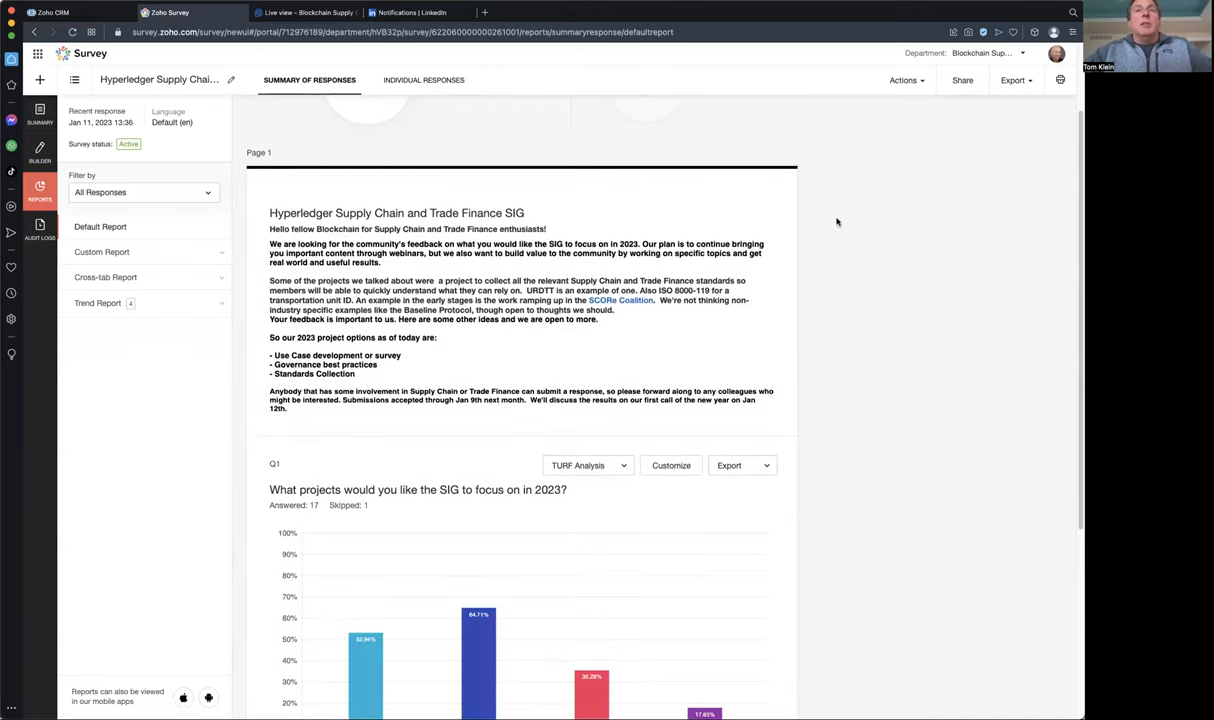
scroll(up, 3)
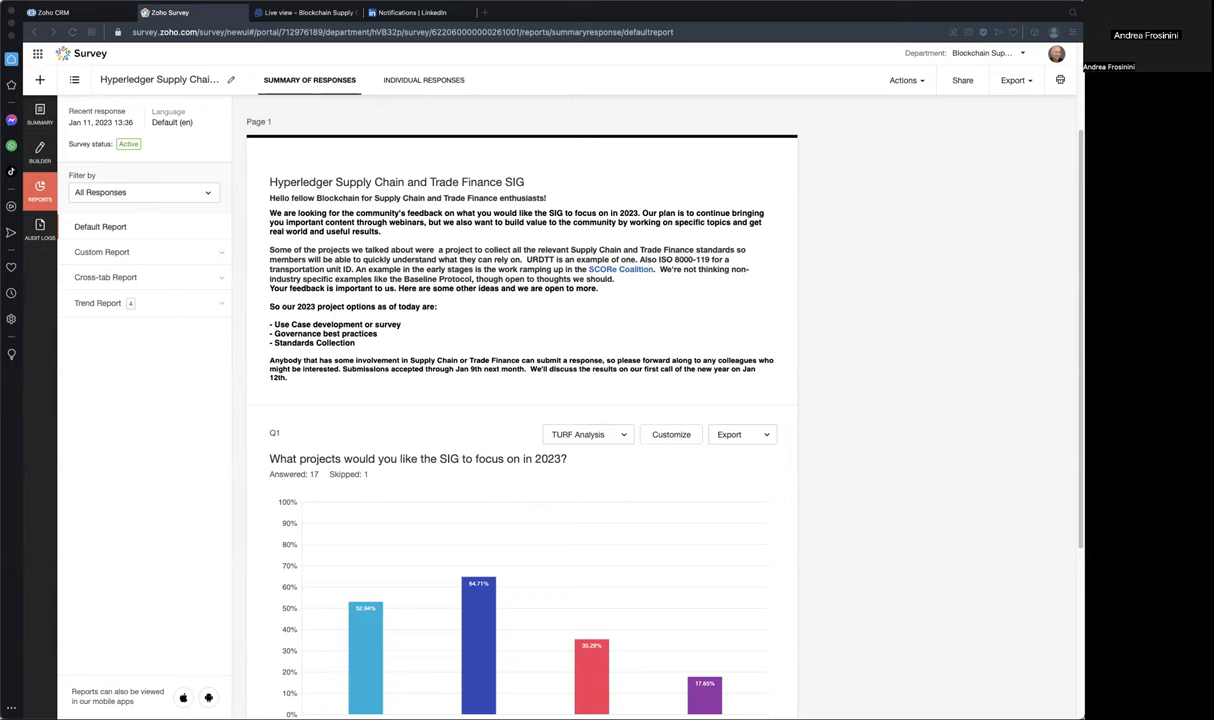
mouse_move(536, 26)
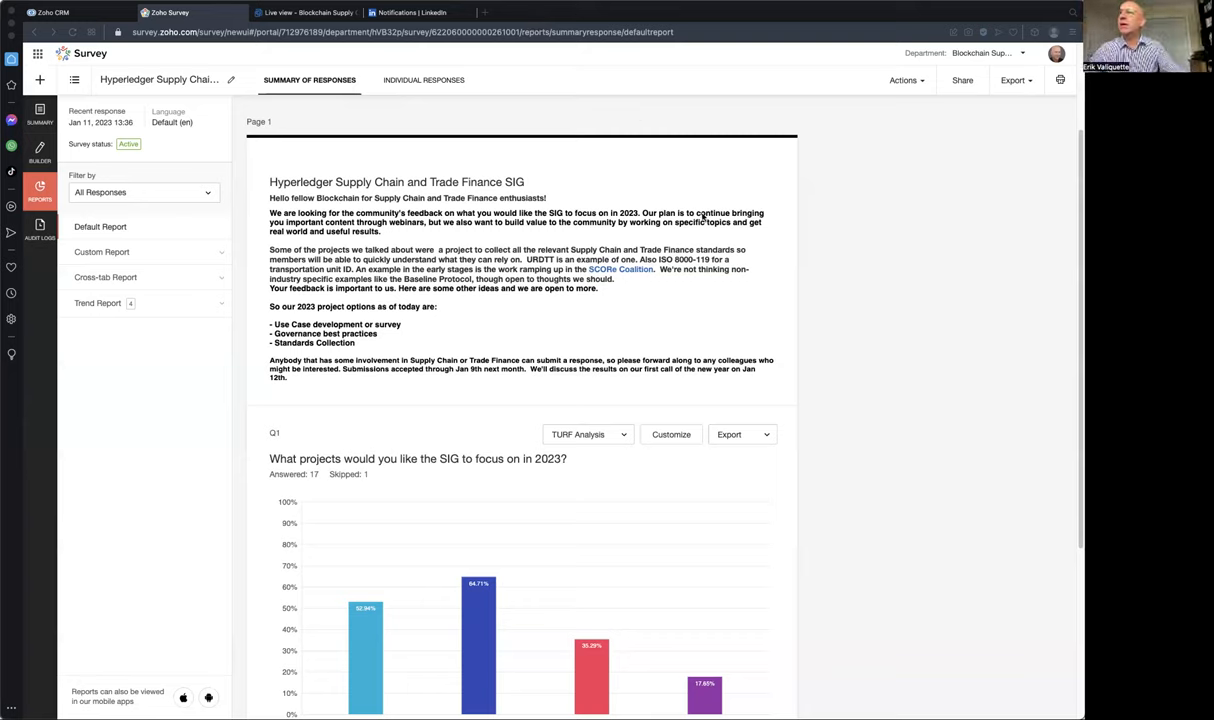
mouse_move(856, 312)
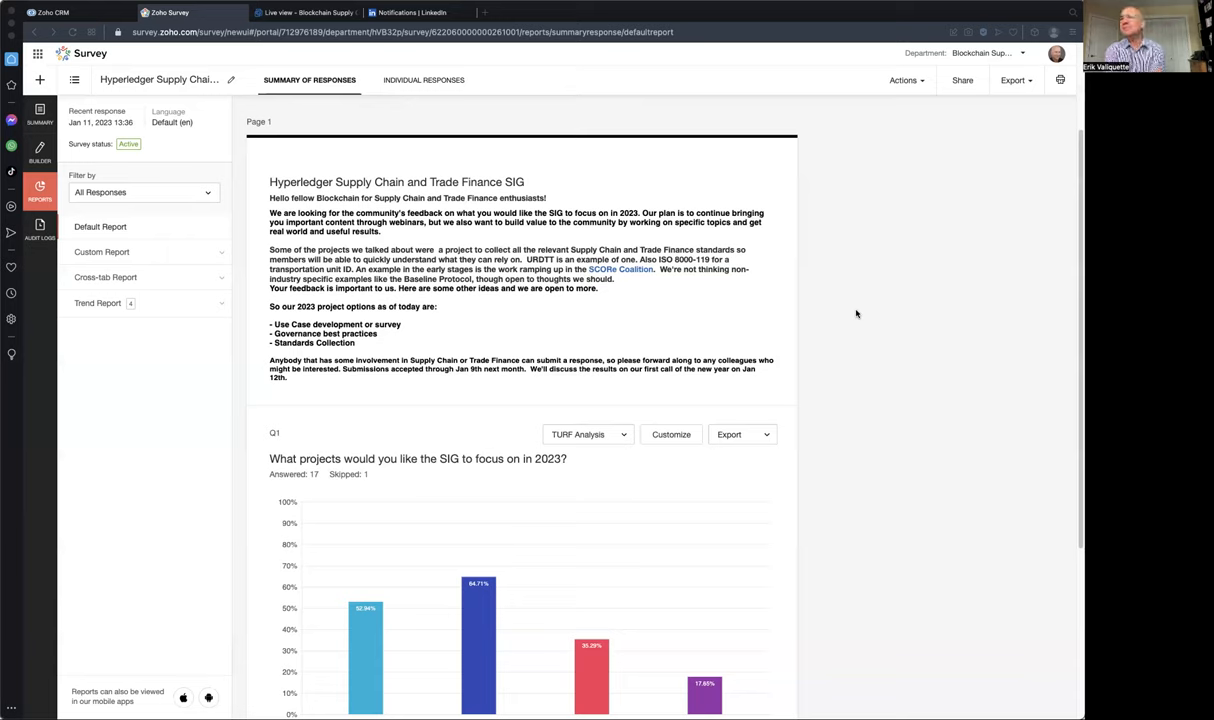
mouse_move(888, 340)
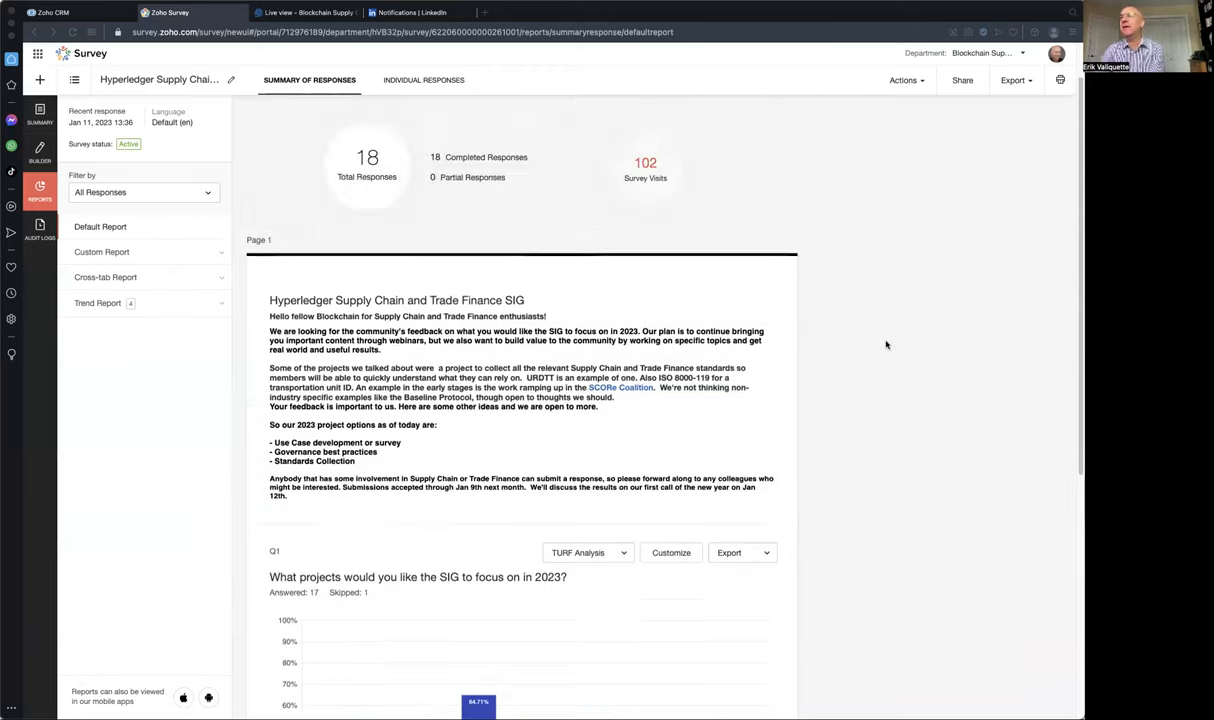
- Scroll down to show the full Q1 2023-focus bar chart with its legend
scroll(down, 3)
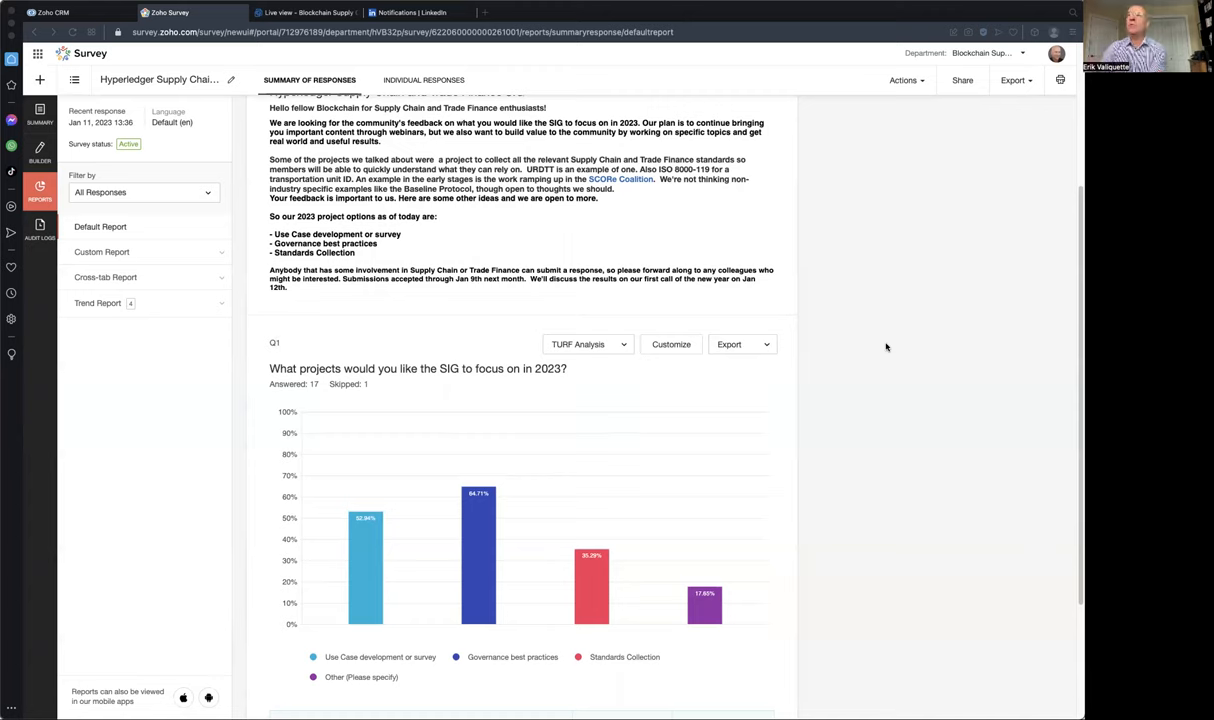
mouse_move(880, 350)
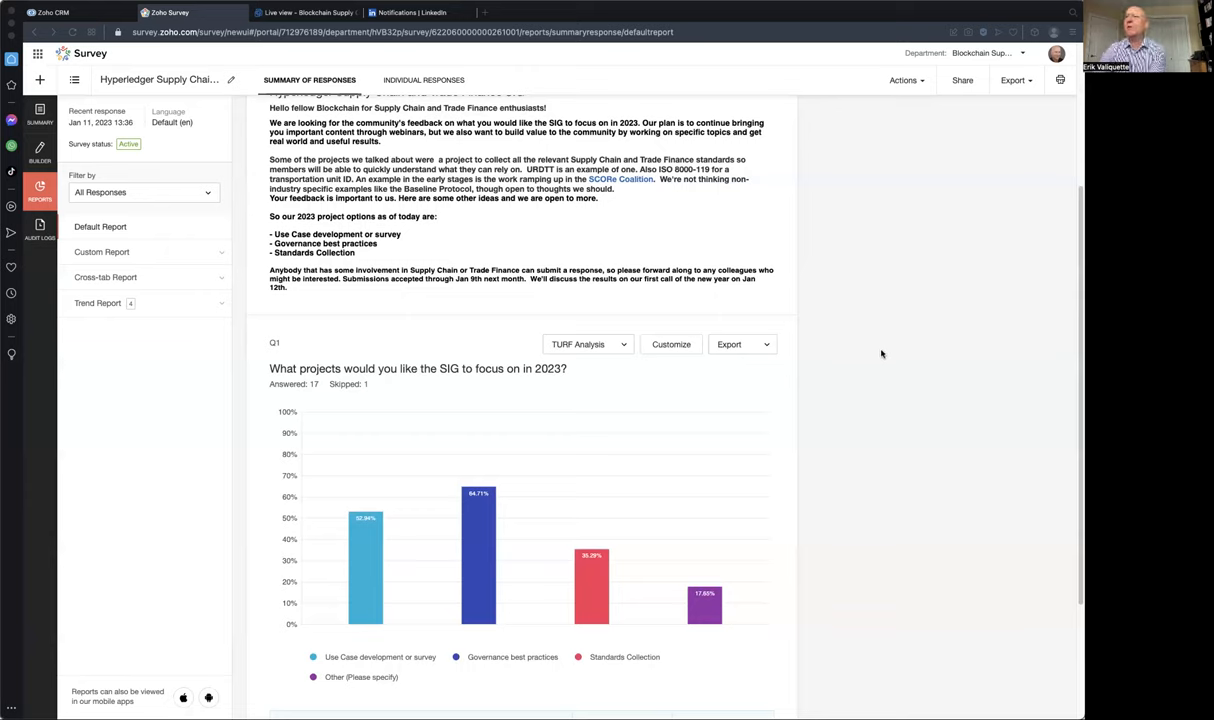
scroll(down, 3)
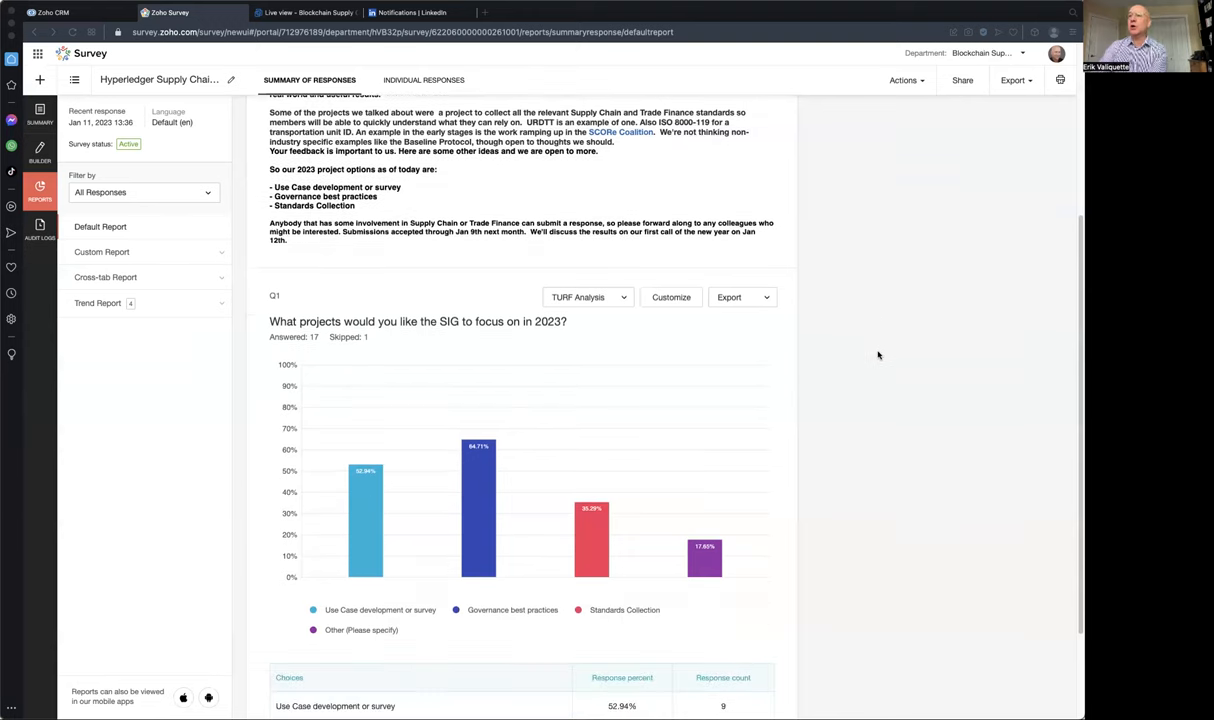
scroll(down, 3)
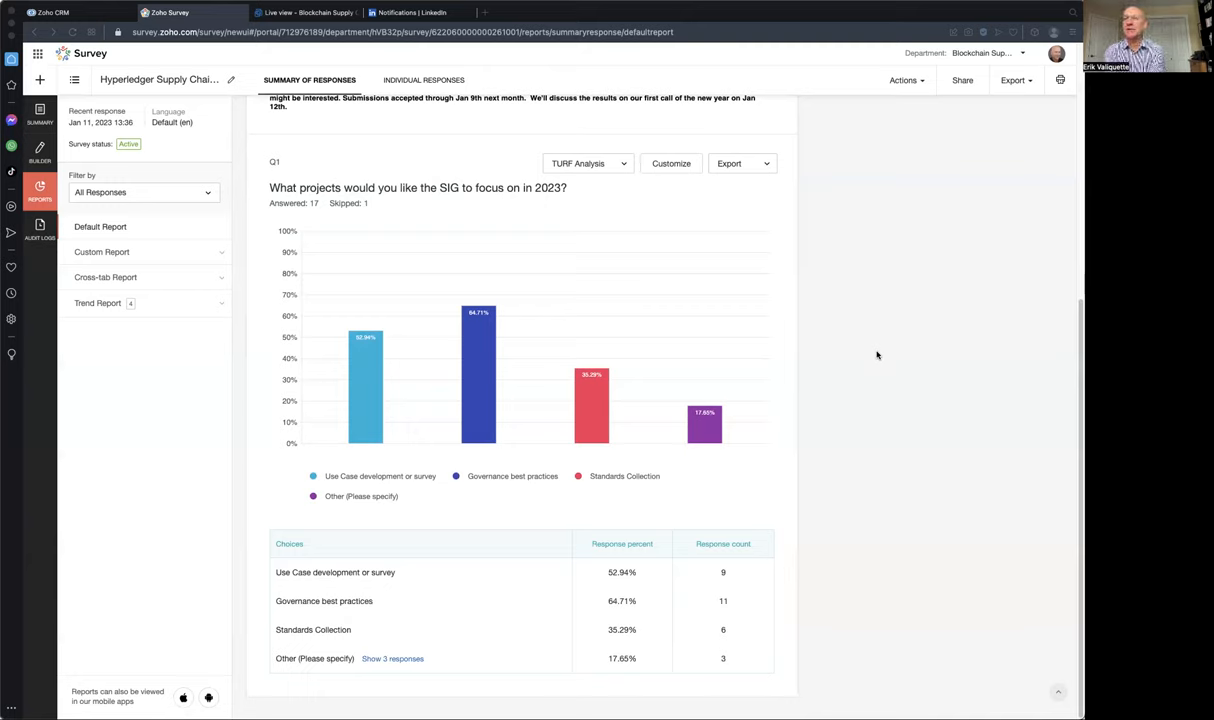
mouse_move(800, 572)
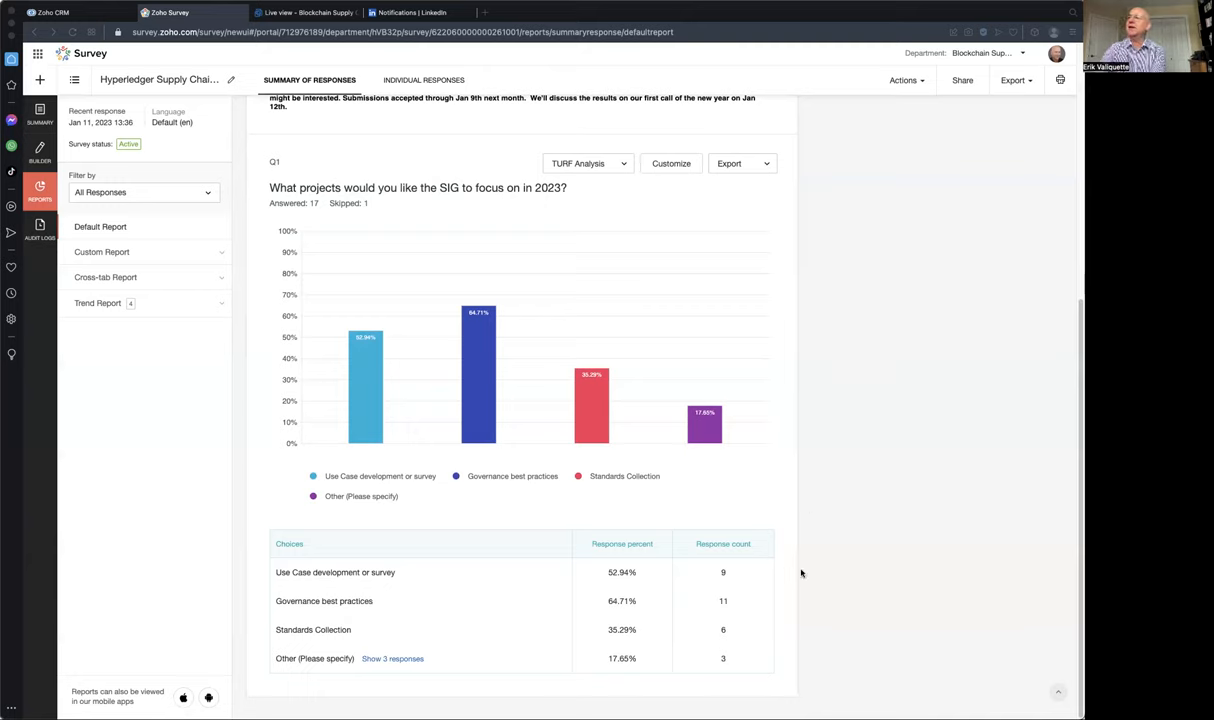
mouse_move(820, 572)
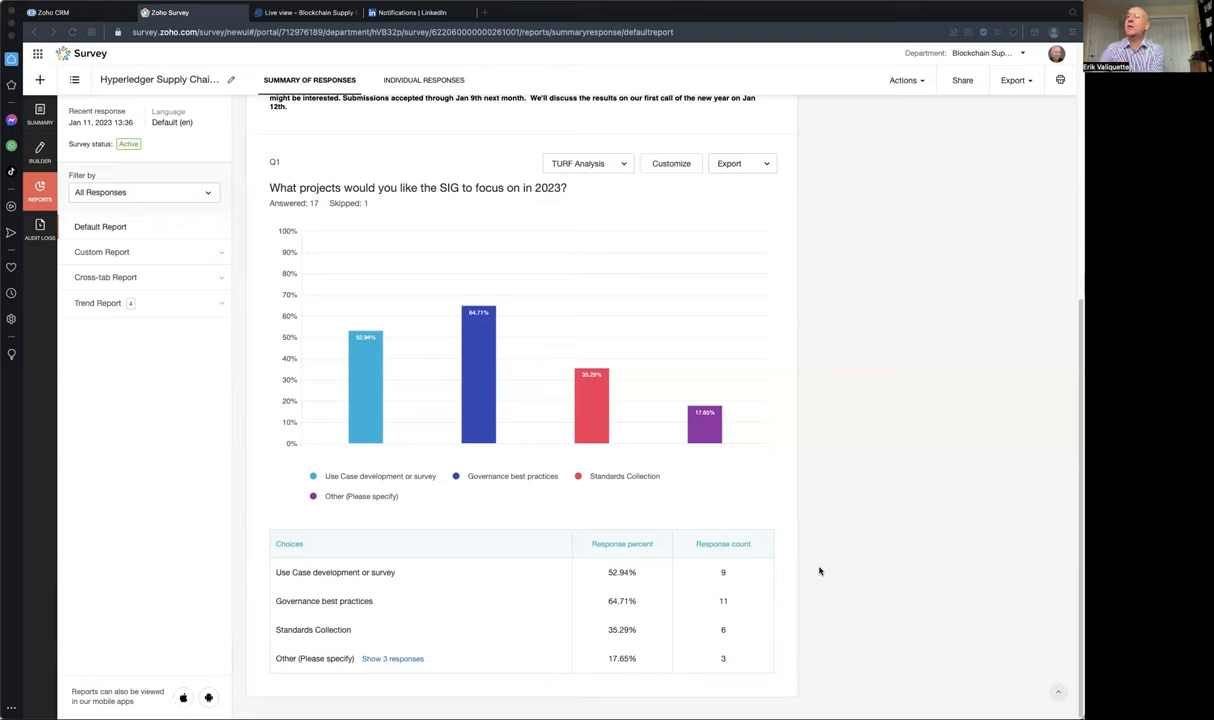
mouse_move(428, 672)
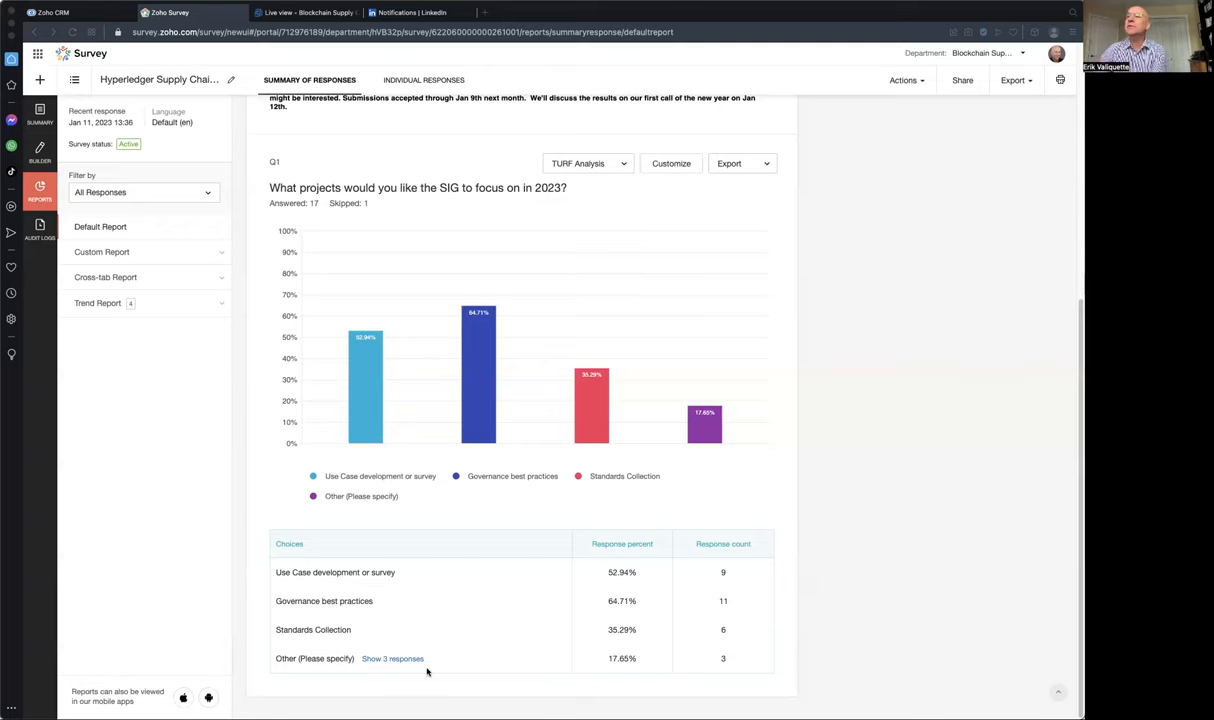
- Show the 3 write-in 'Other (Please specify)' responses for the 2023 focus question
click(392, 658)
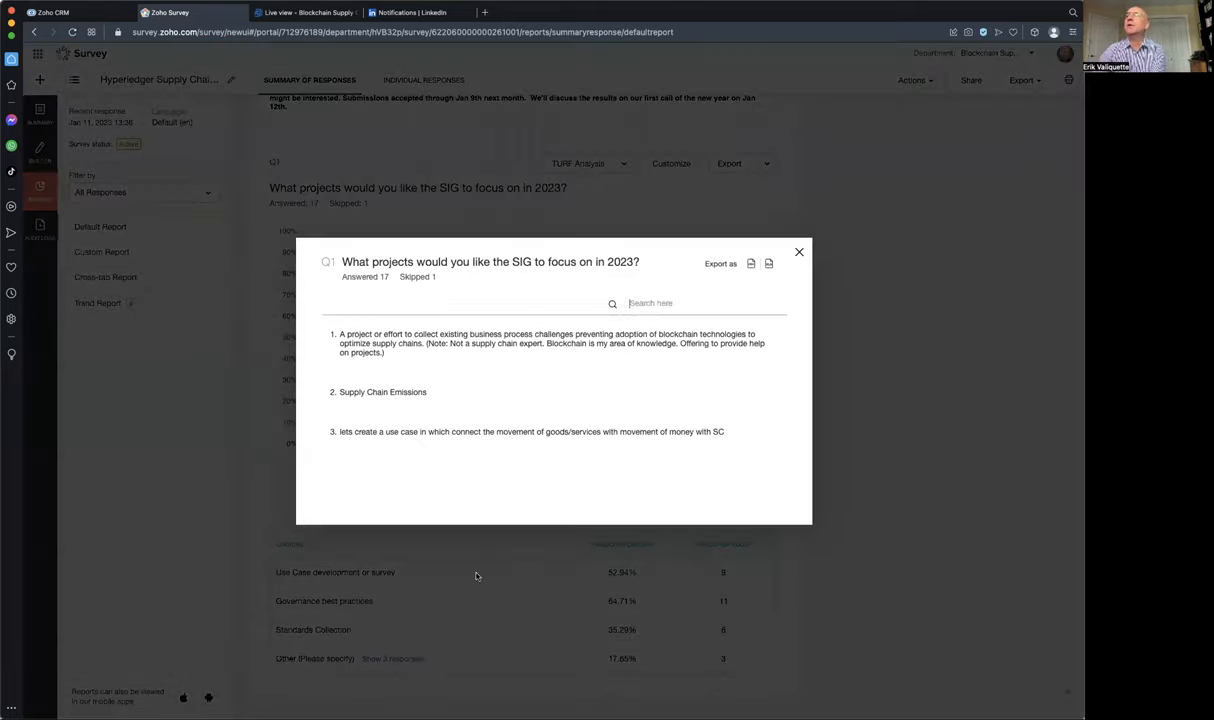
mouse_move(488, 512)
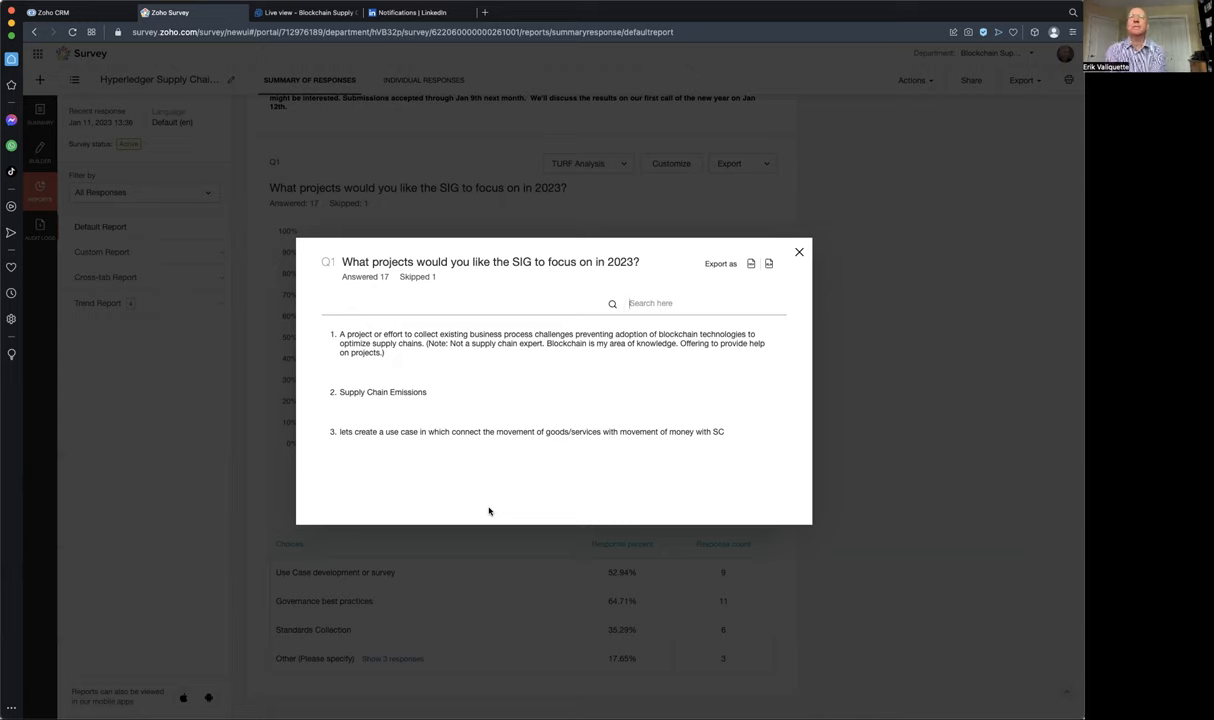
mouse_move(700, 440)
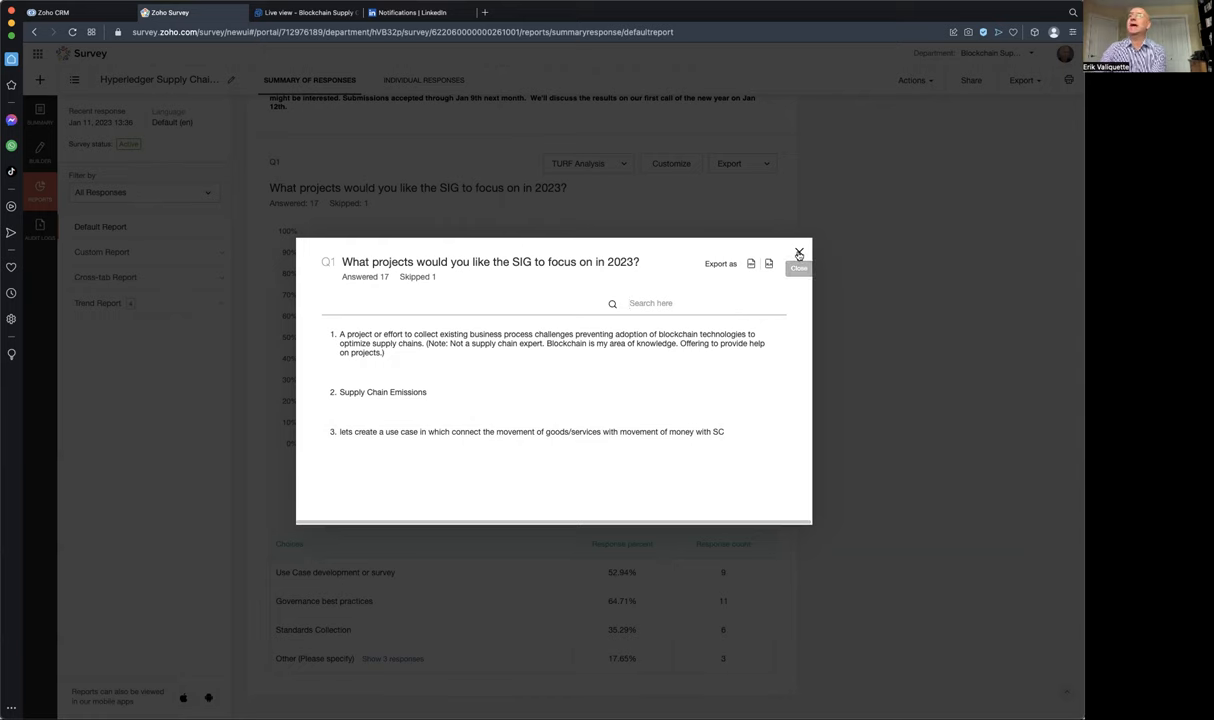
- Close the write-in answers window, returning to the Q1 chart and breakdown table
click(800, 254)
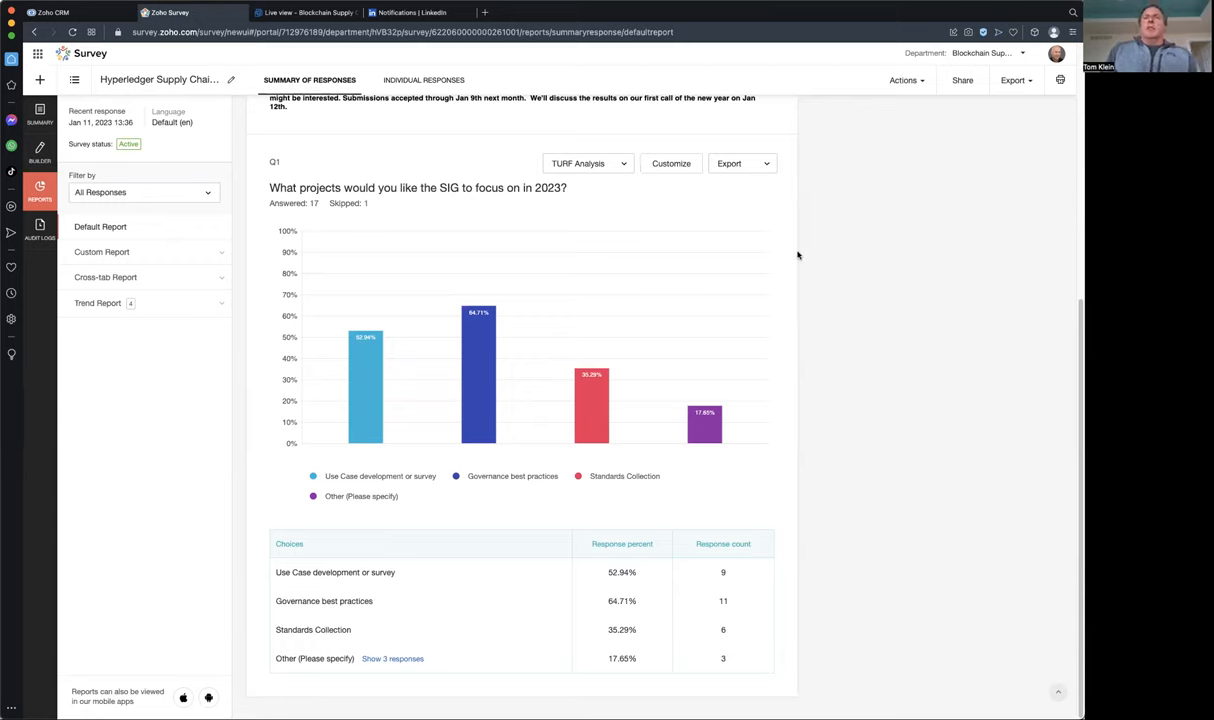
mouse_move(878, 276)
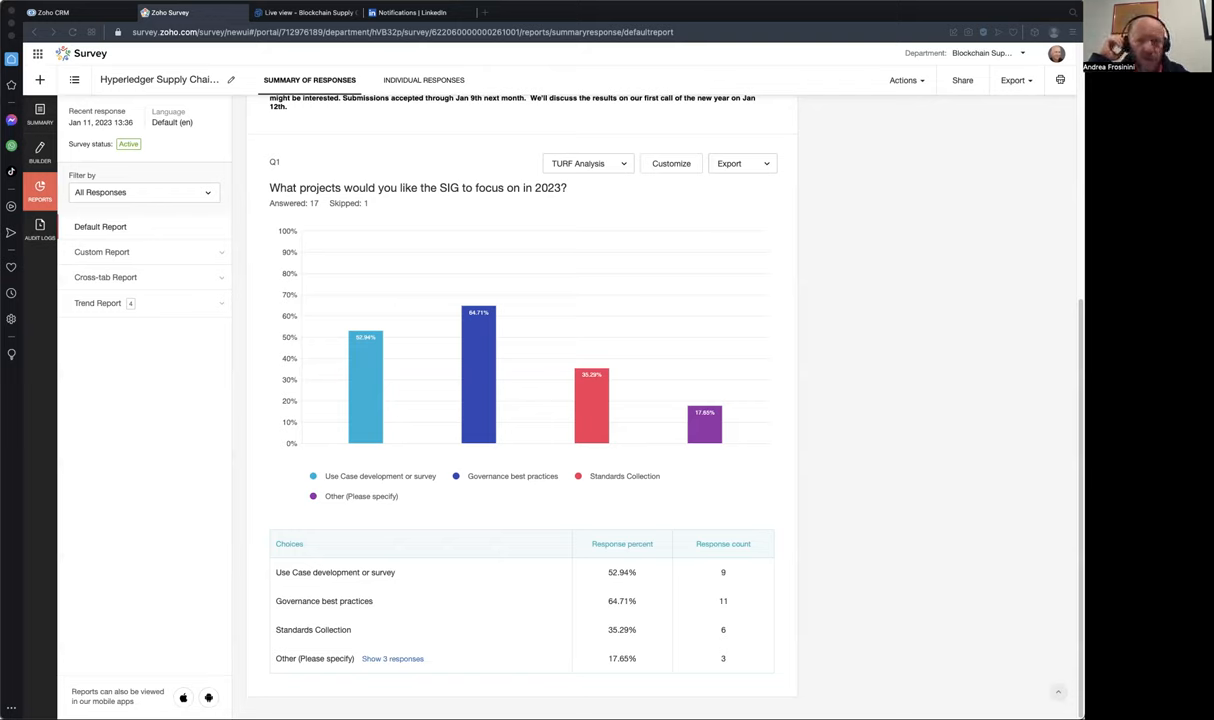
mouse_move(698, 660)
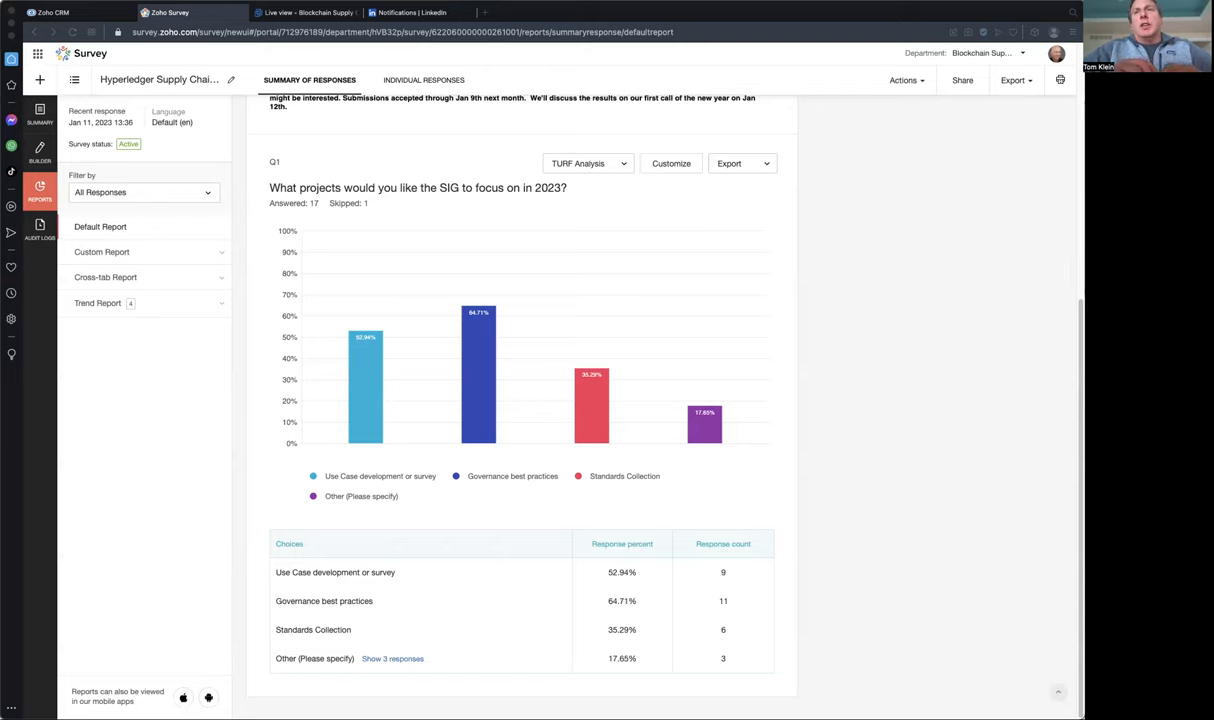
mouse_move(136, 292)
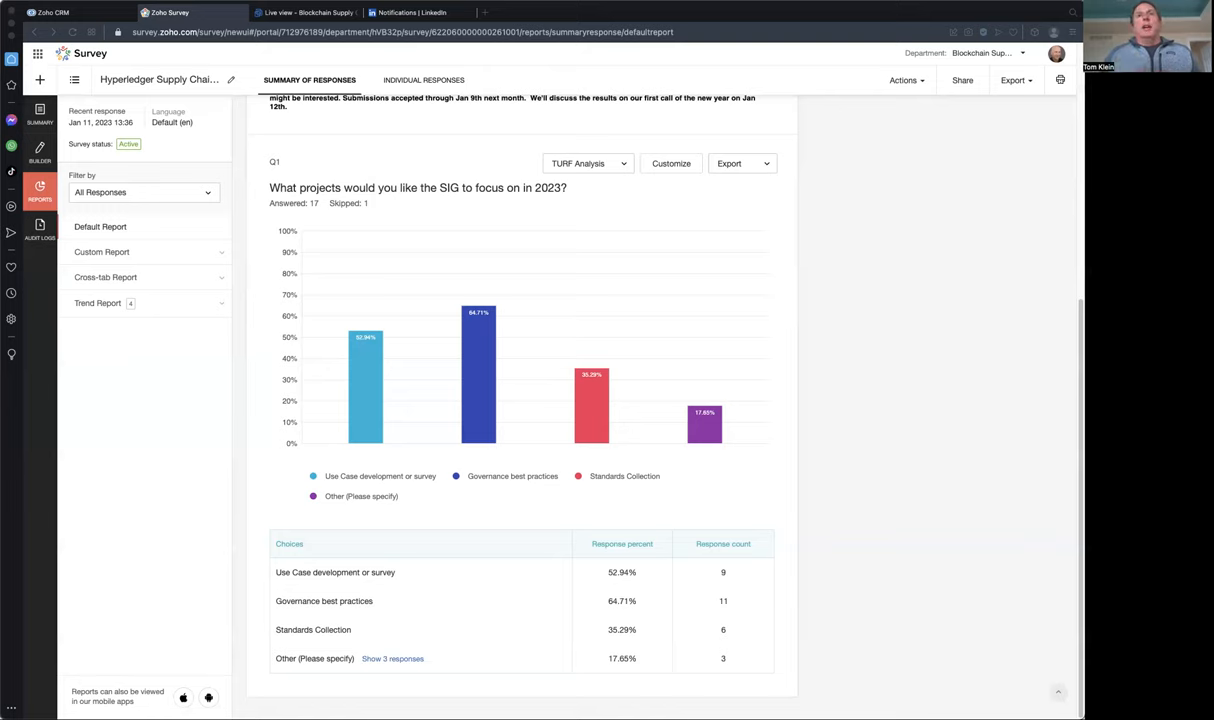
mouse_move(12, 494)
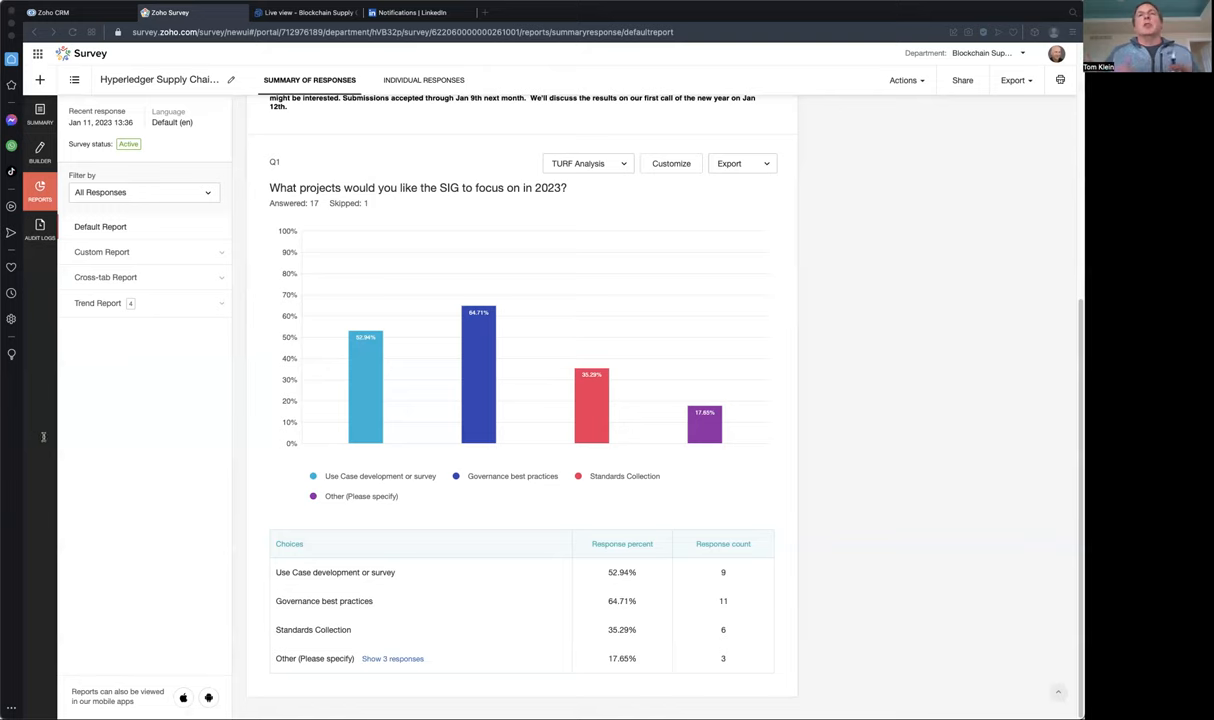
mouse_move(2, 464)
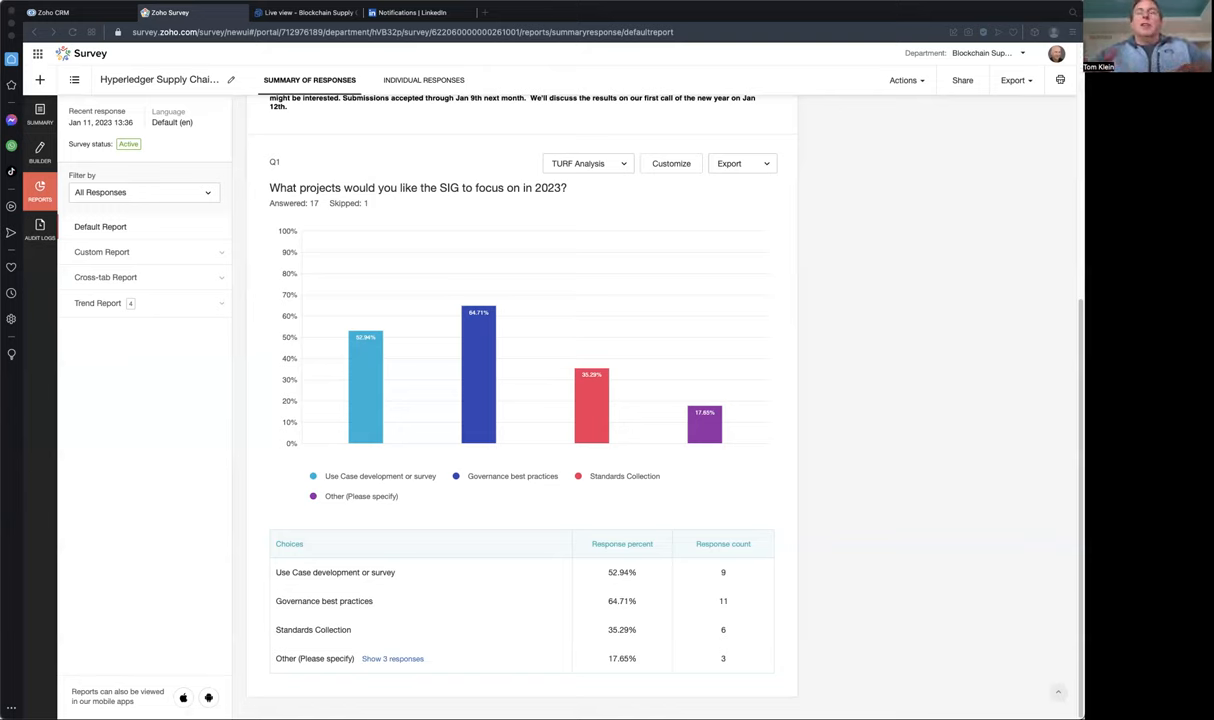
mouse_move(2, 440)
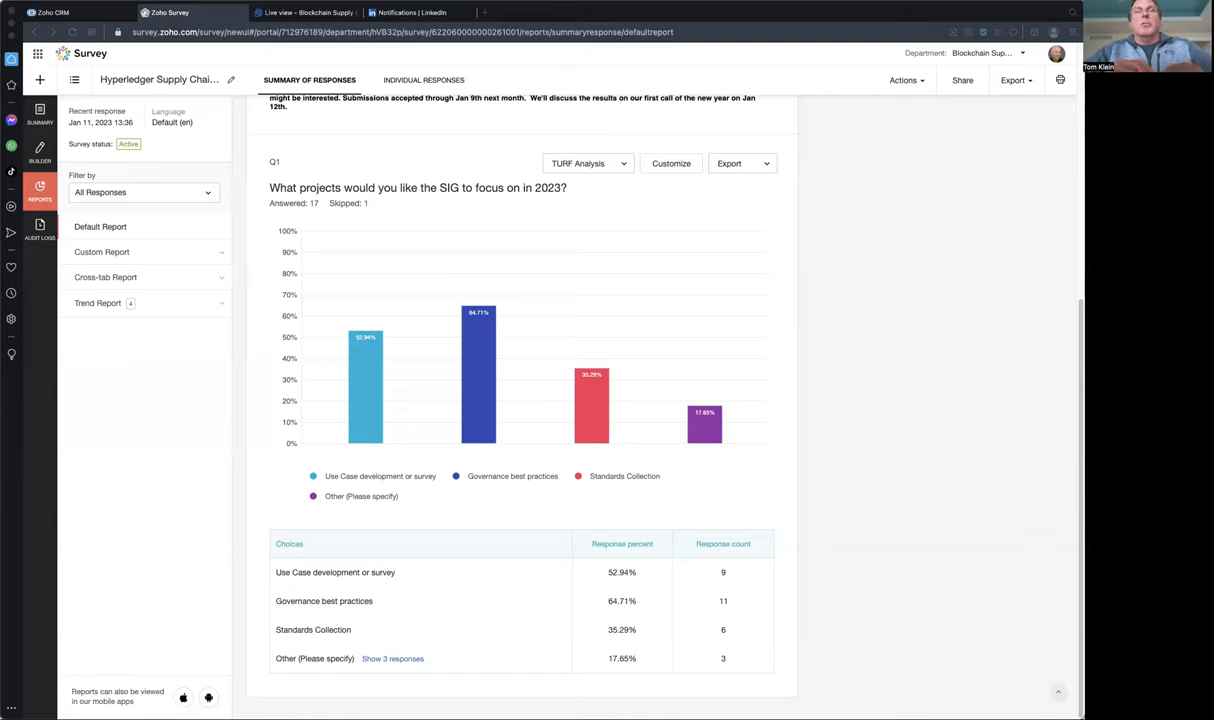
mouse_move(16, 476)
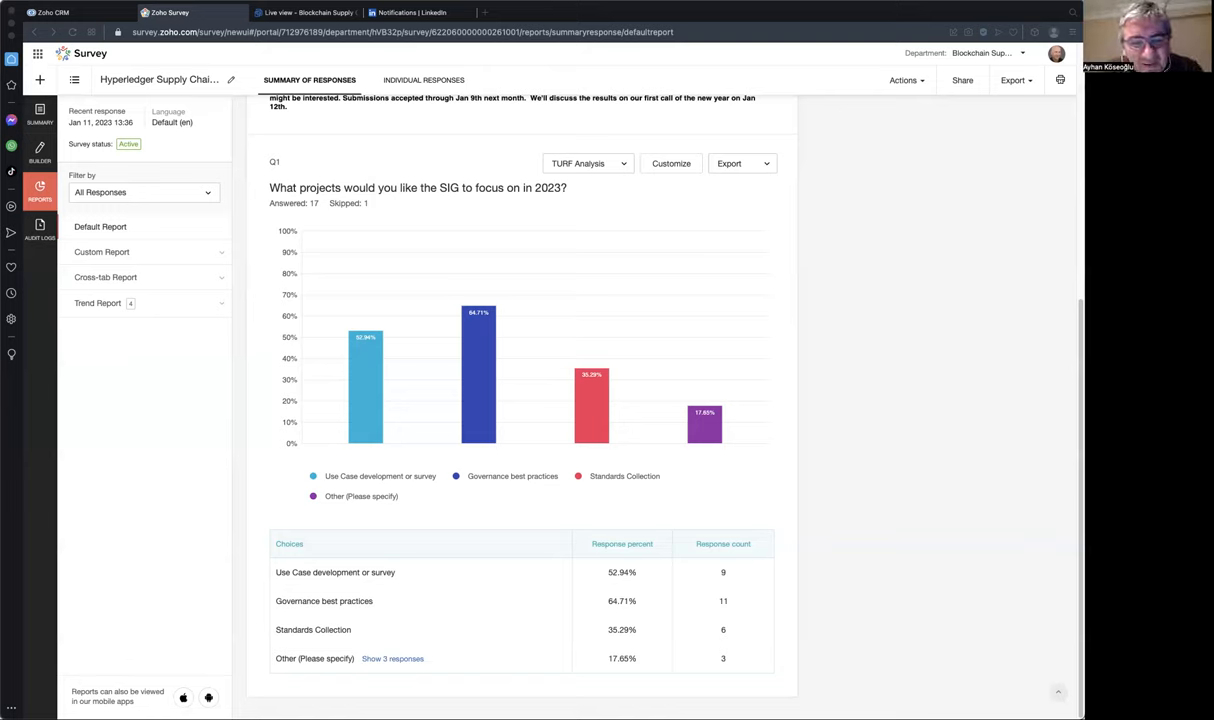
mouse_move(80, 452)
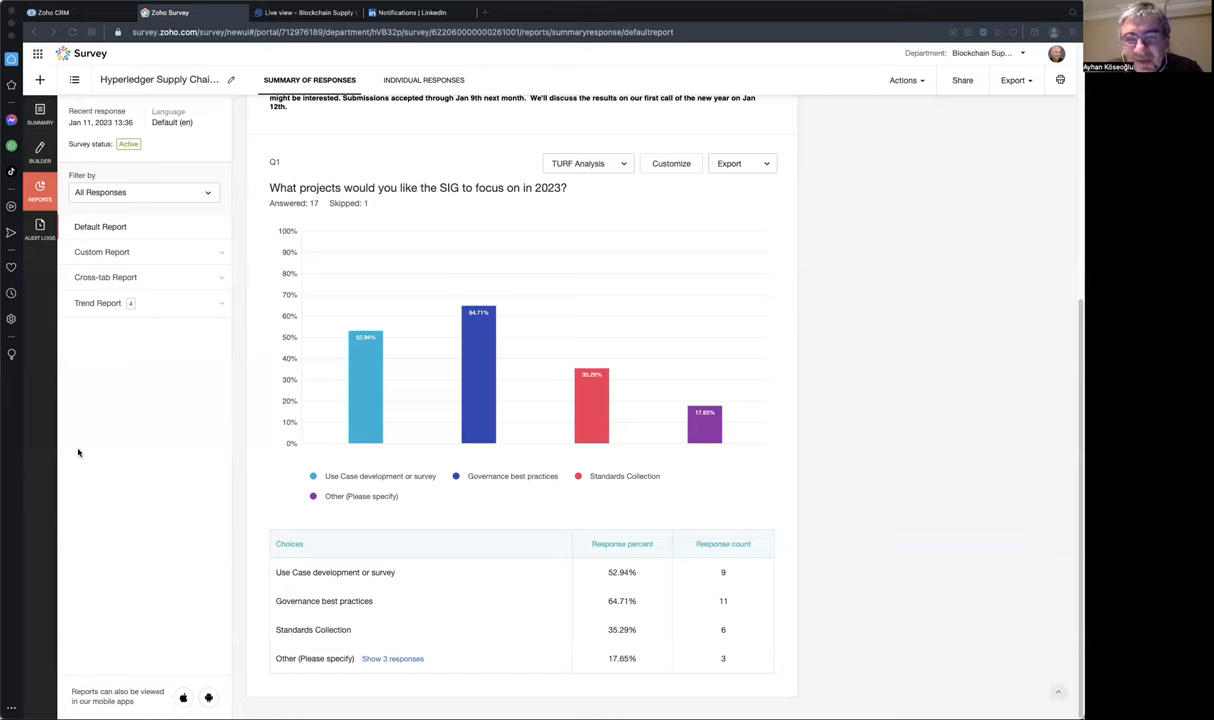
mouse_move(520, 442)
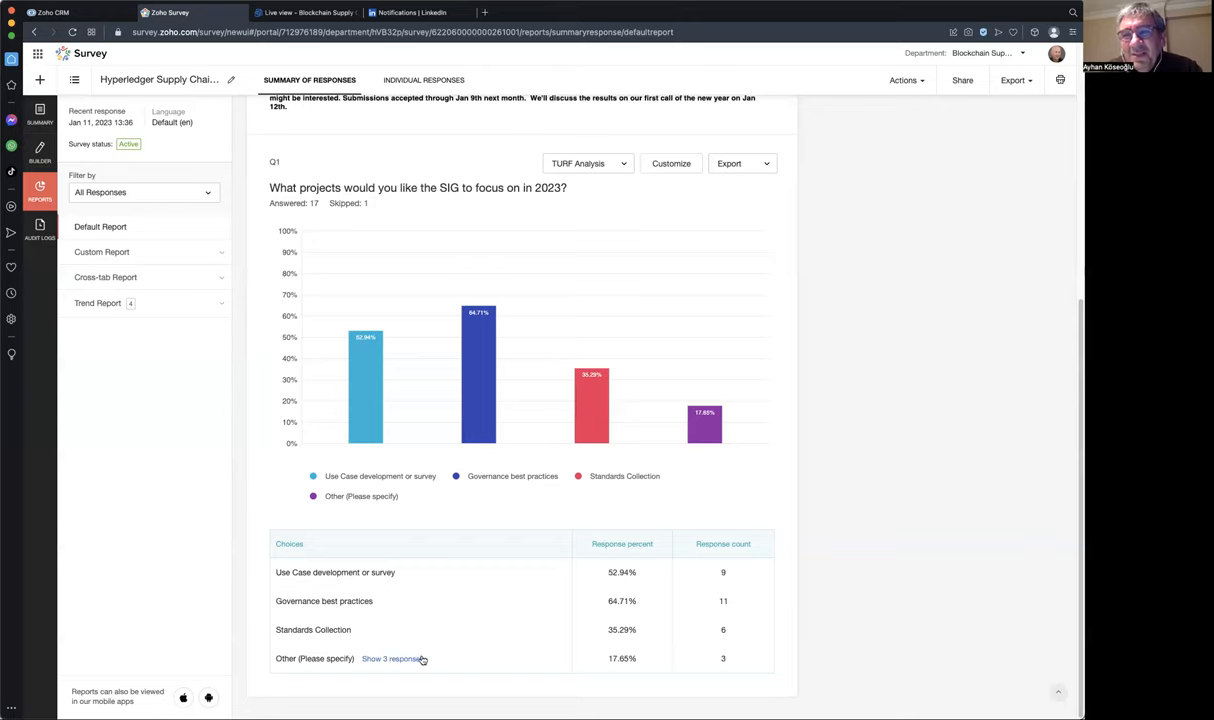
- Reopen the 3 'Other' write-in responses for the 2023 focus question
click(390, 658)
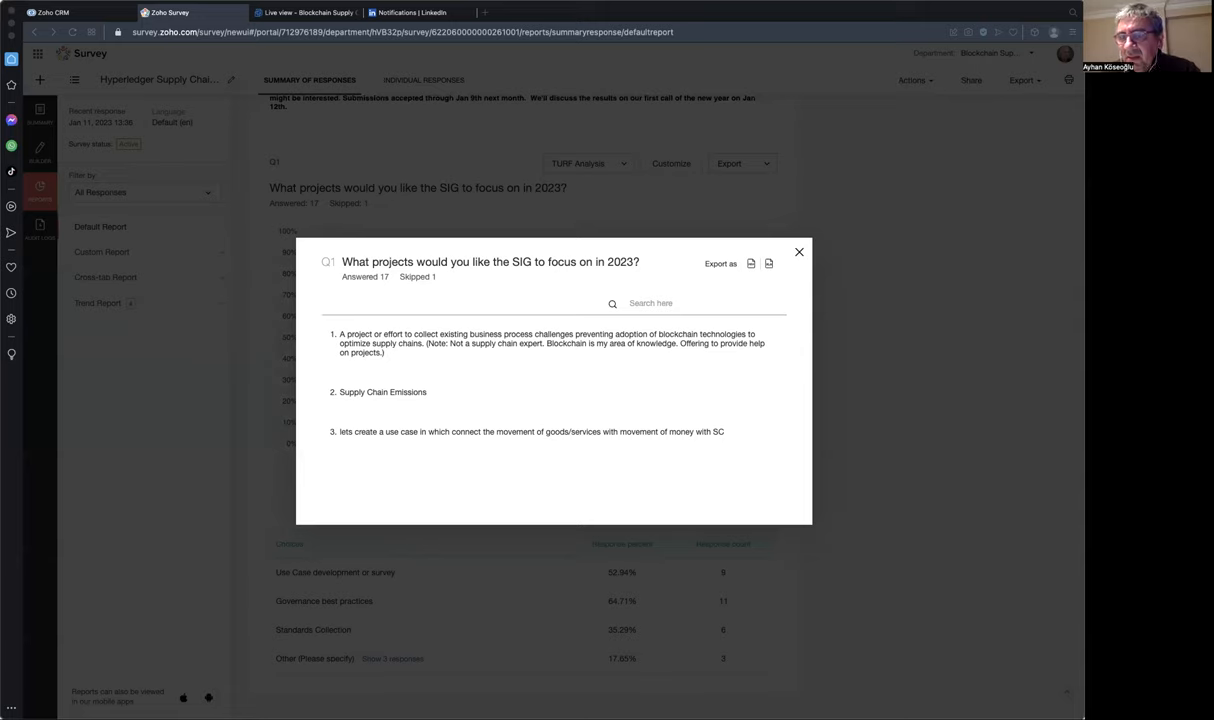
mouse_move(232, 52)
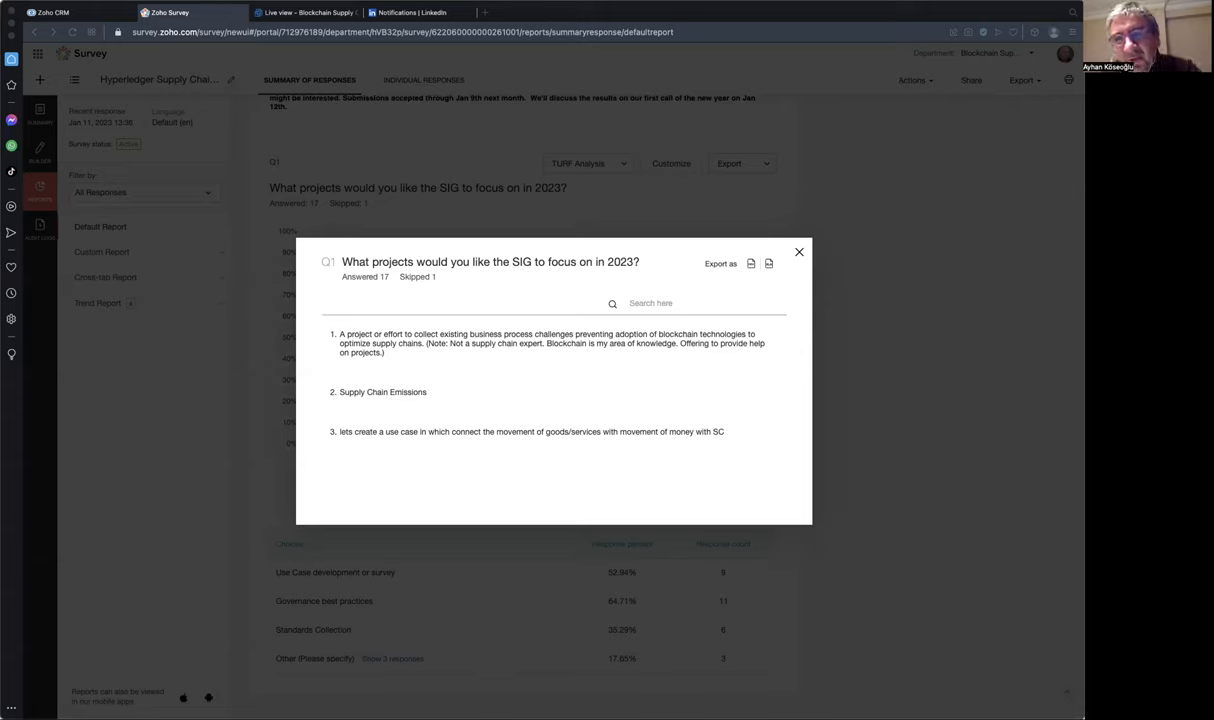
mouse_move(390, 408)
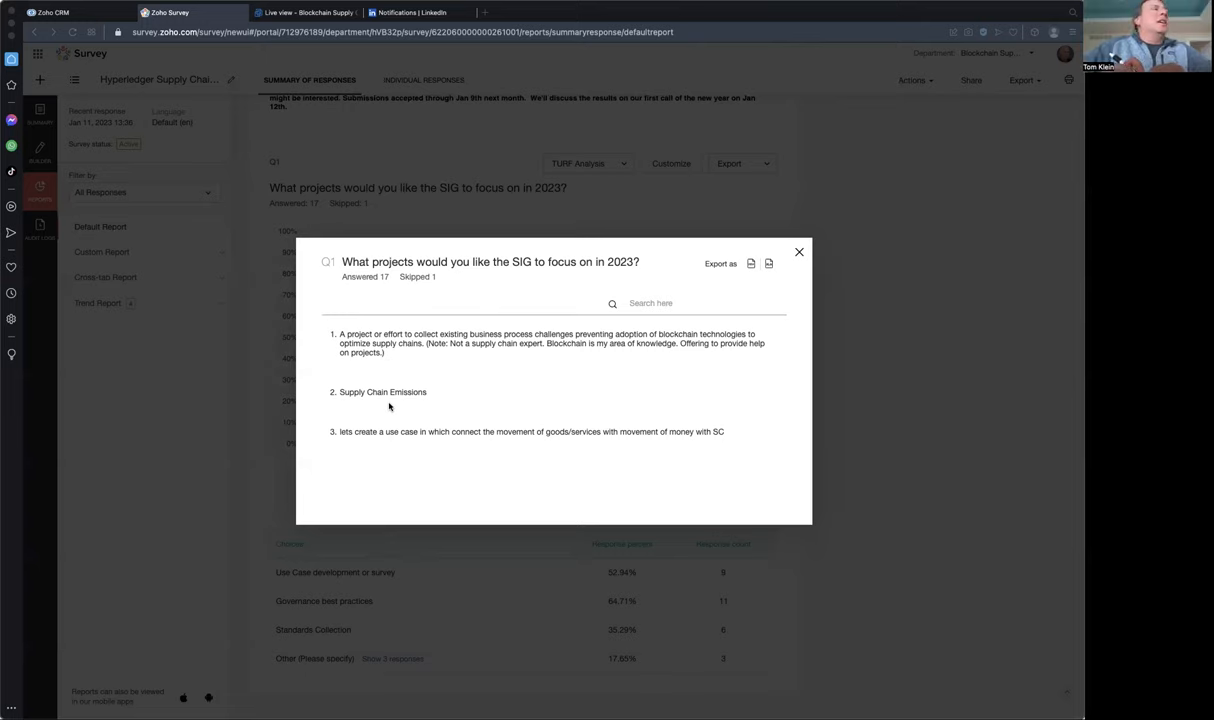
mouse_move(390, 408)
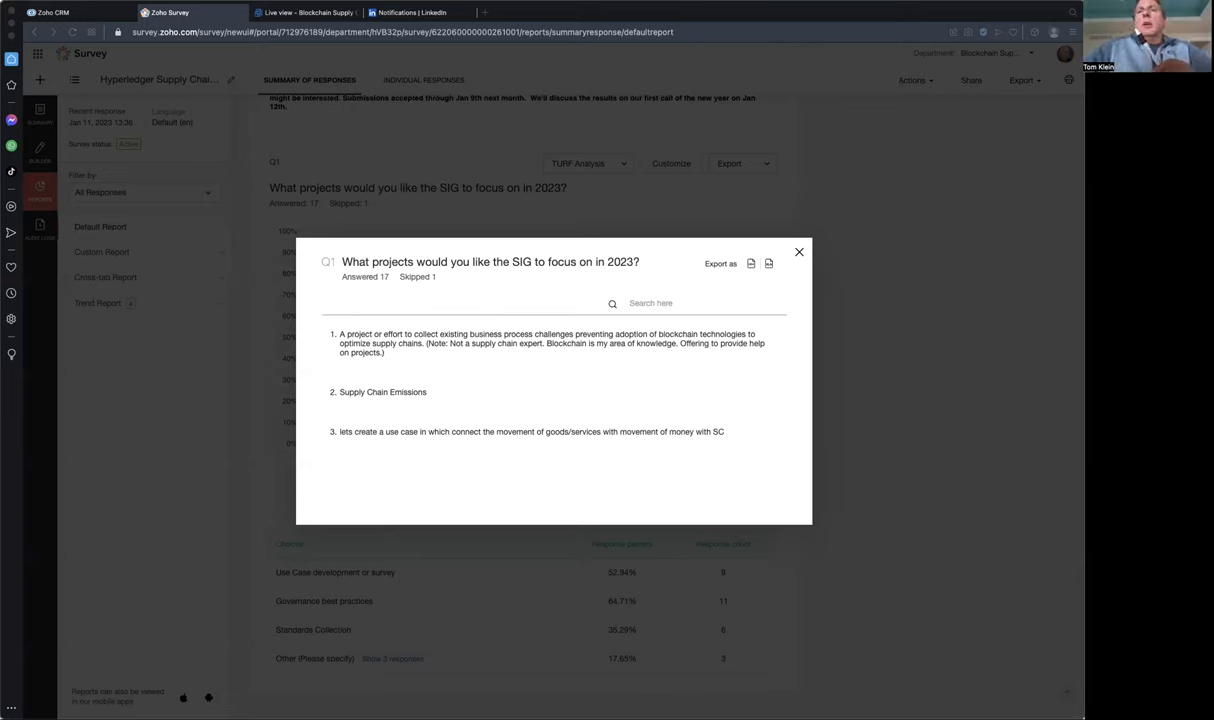
mouse_move(744, 298)
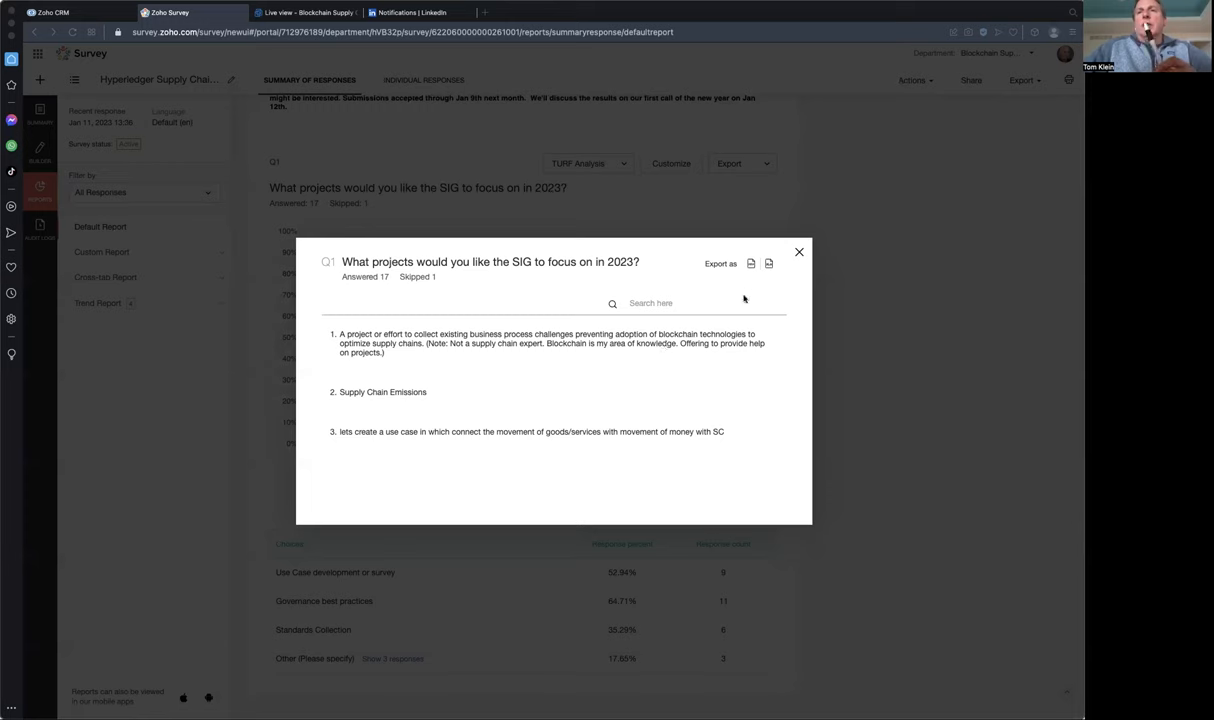
click(800, 252)
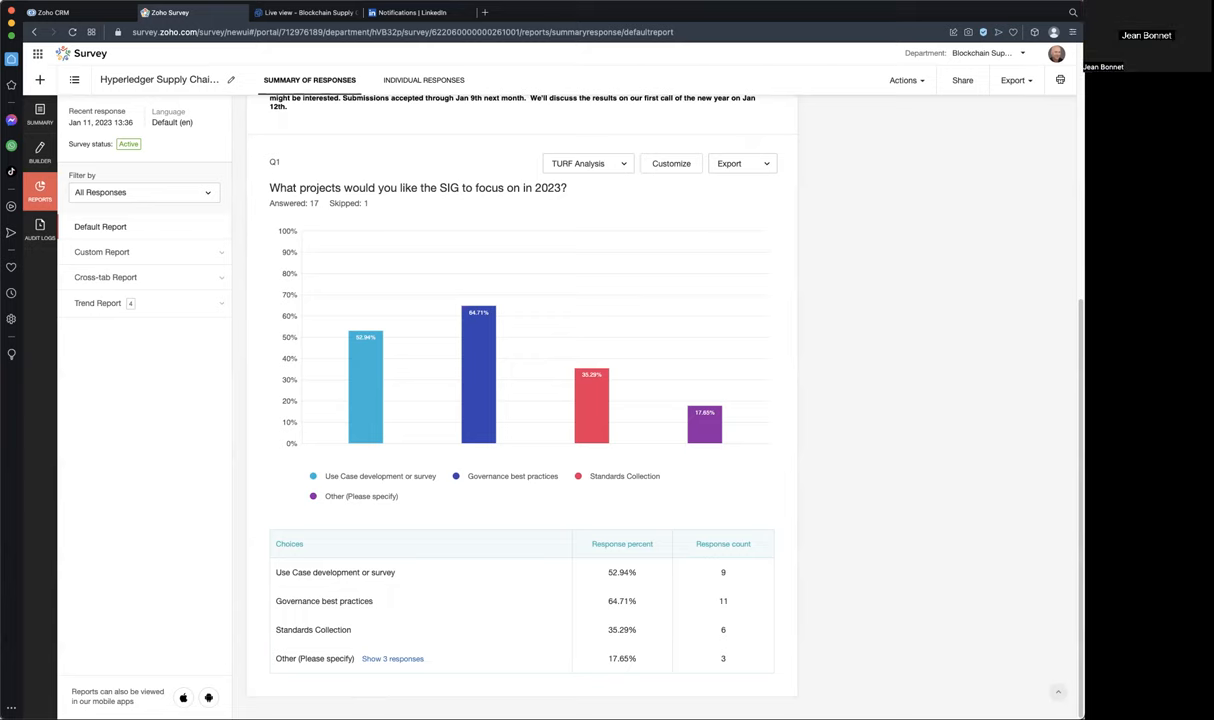
mouse_move(148, 412)
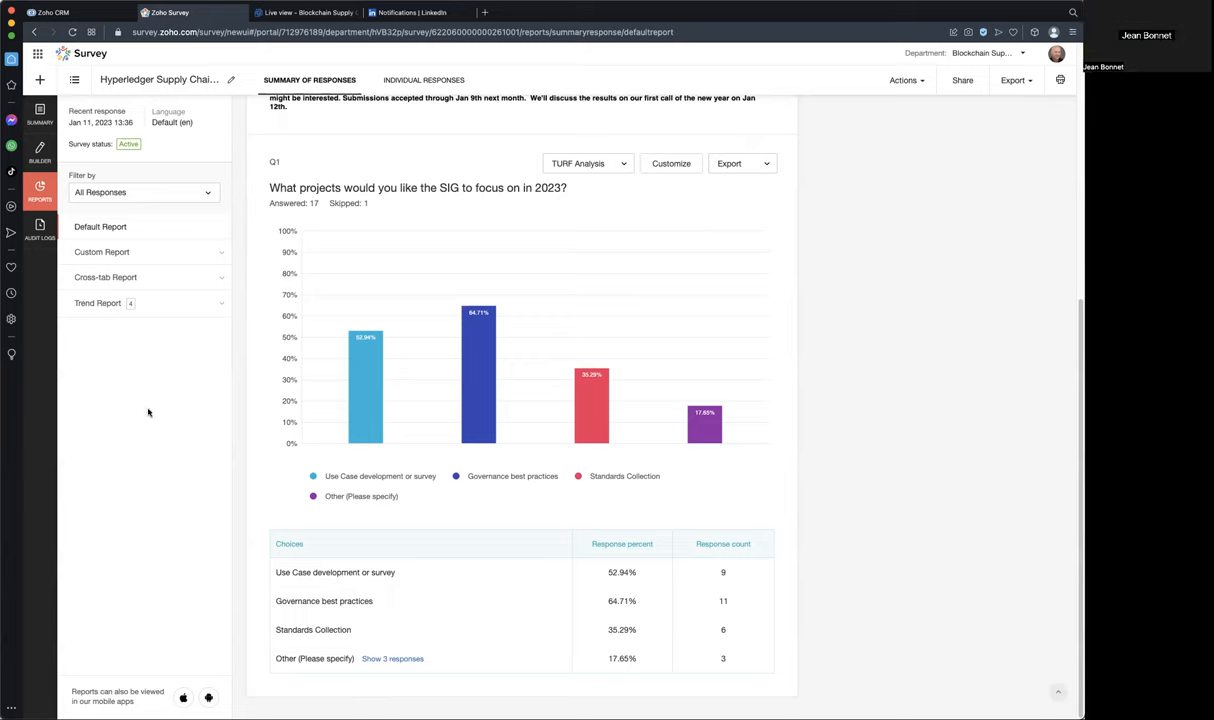
mouse_move(164, 508)
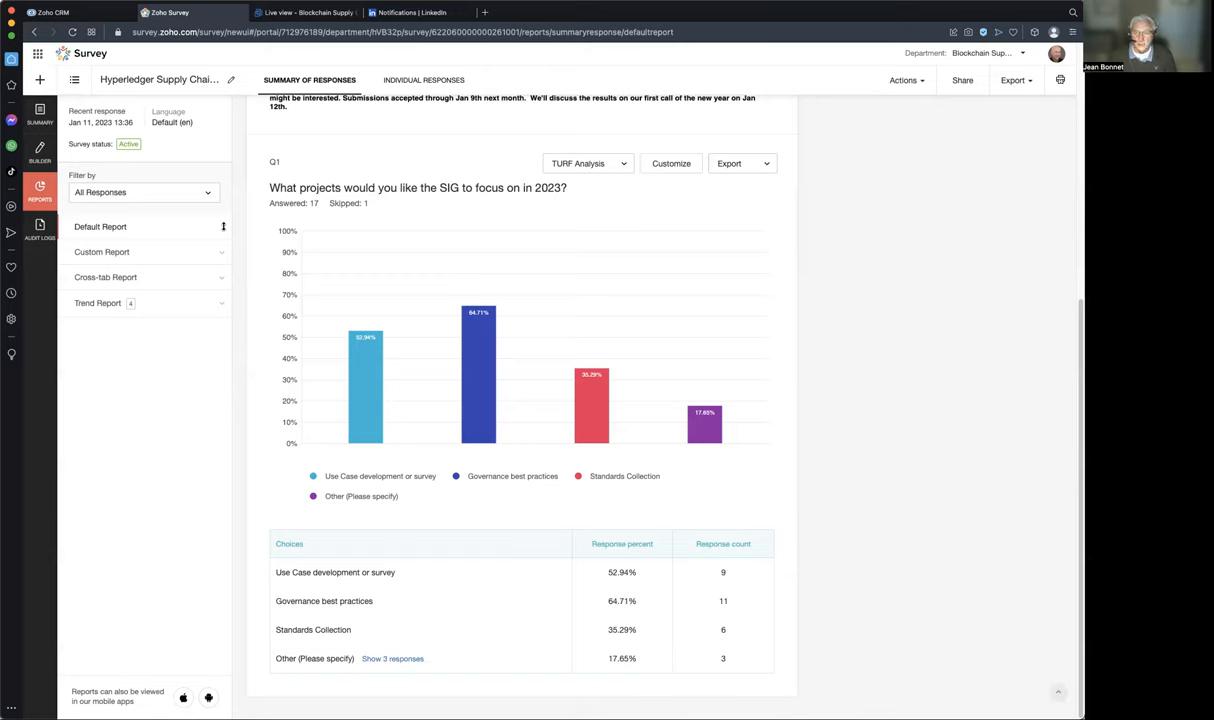
mouse_move(236, 236)
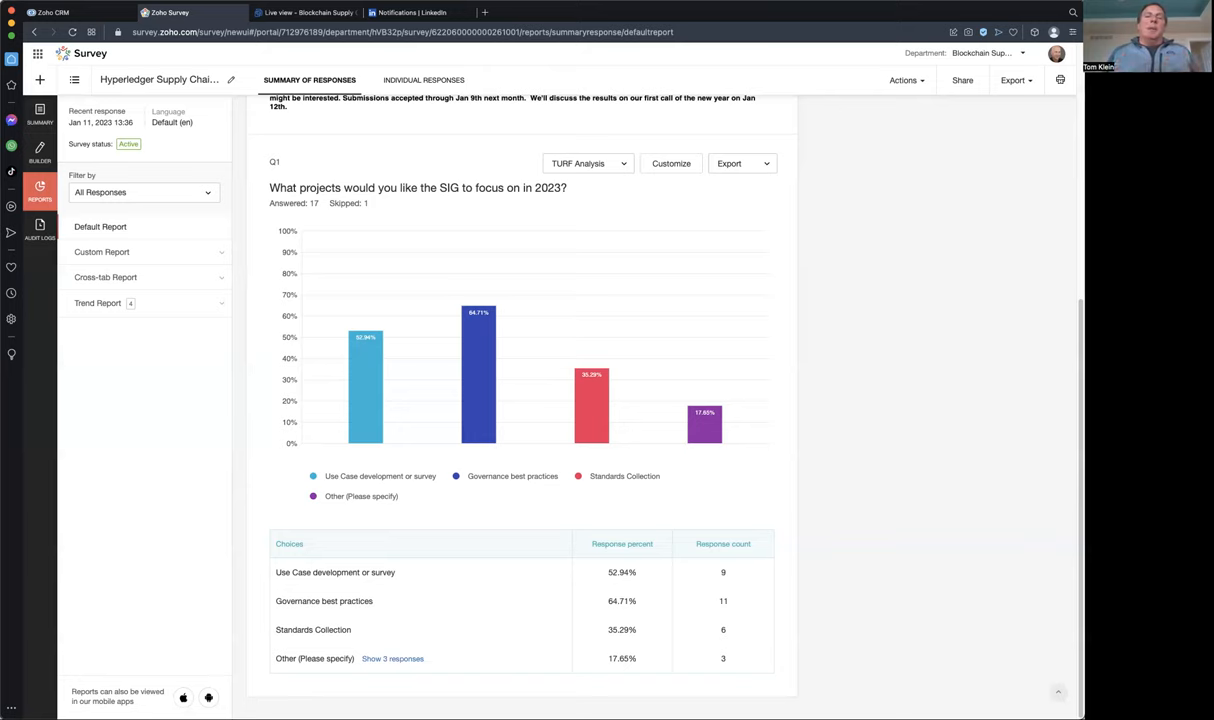
mouse_move(732, 692)
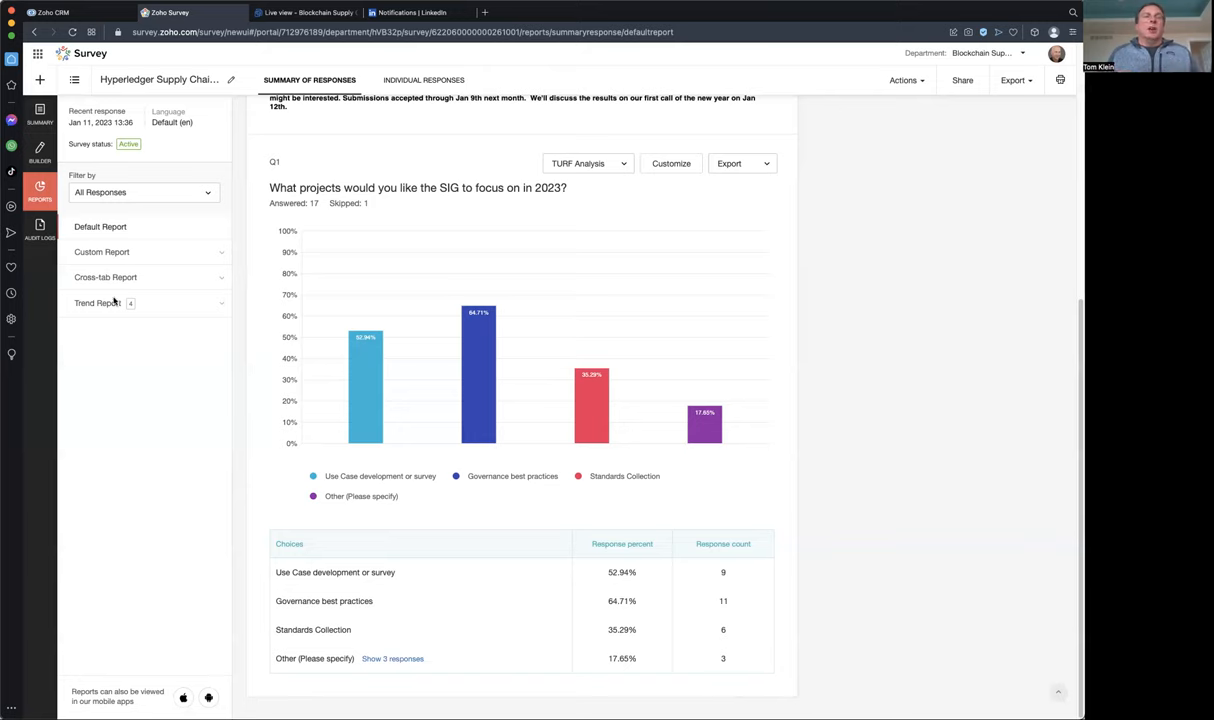
mouse_move(120, 376)
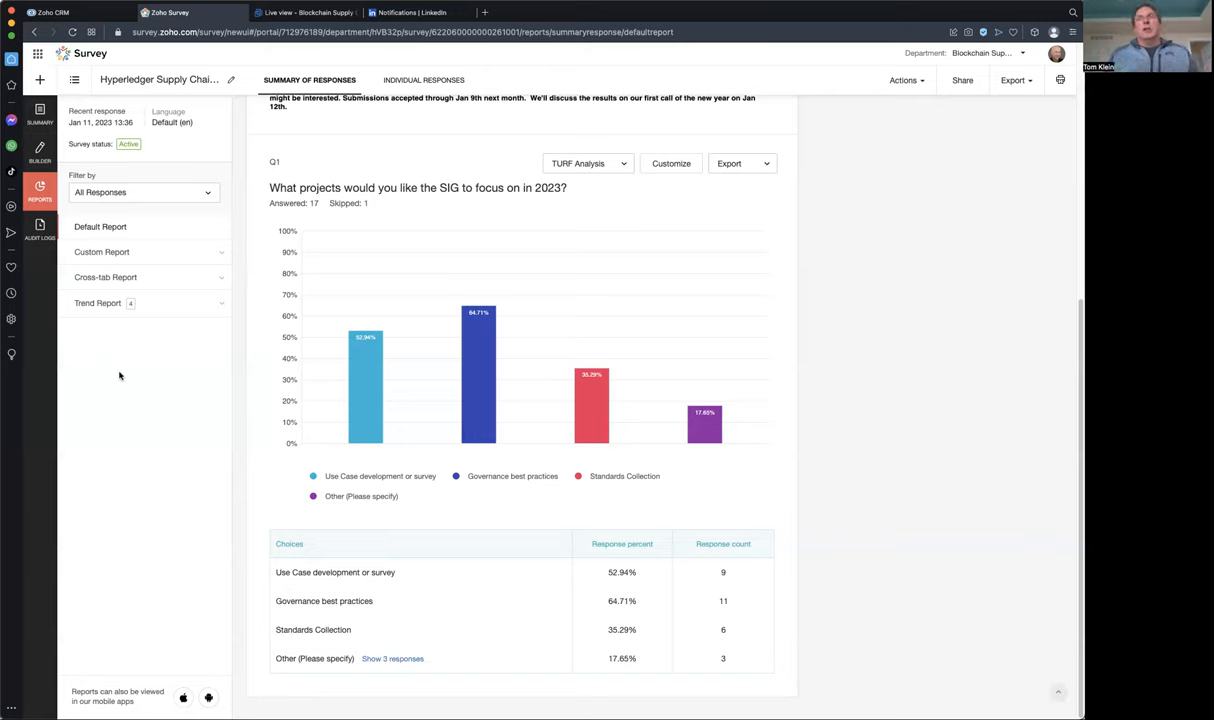
mouse_move(152, 370)
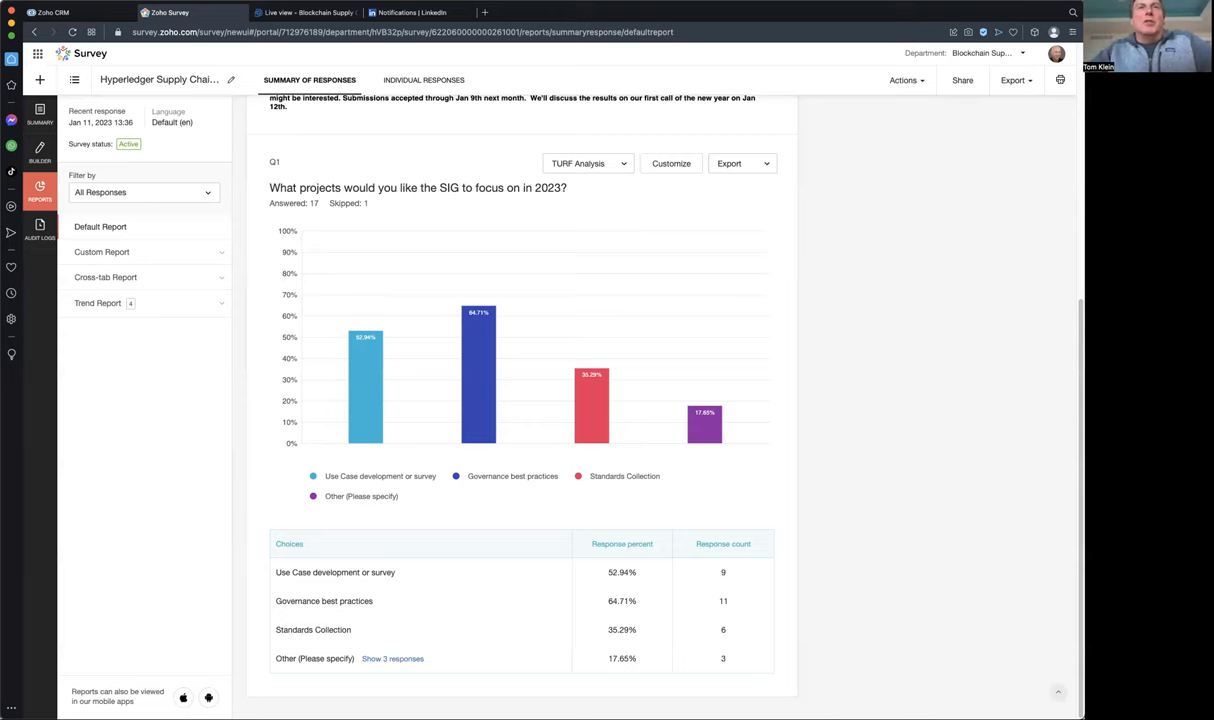
- Scroll back to the report top showing 18 total responses and 102 visits
scroll(up, 3)
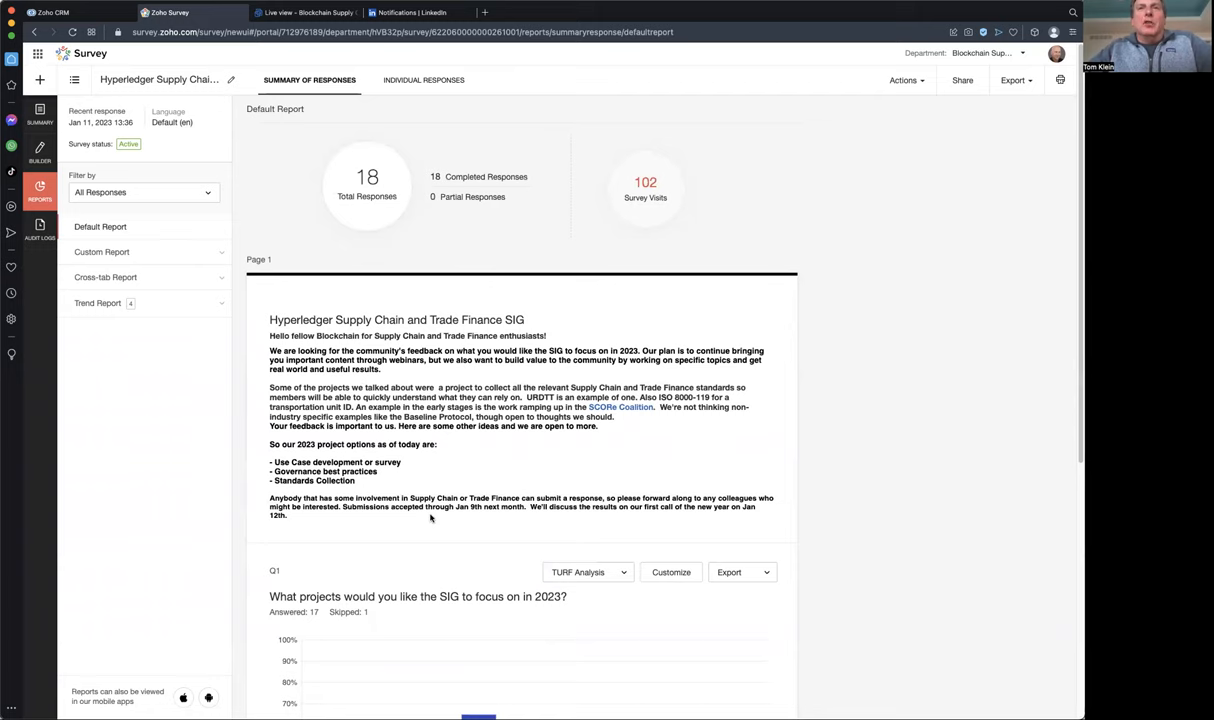
mouse_move(484, 508)
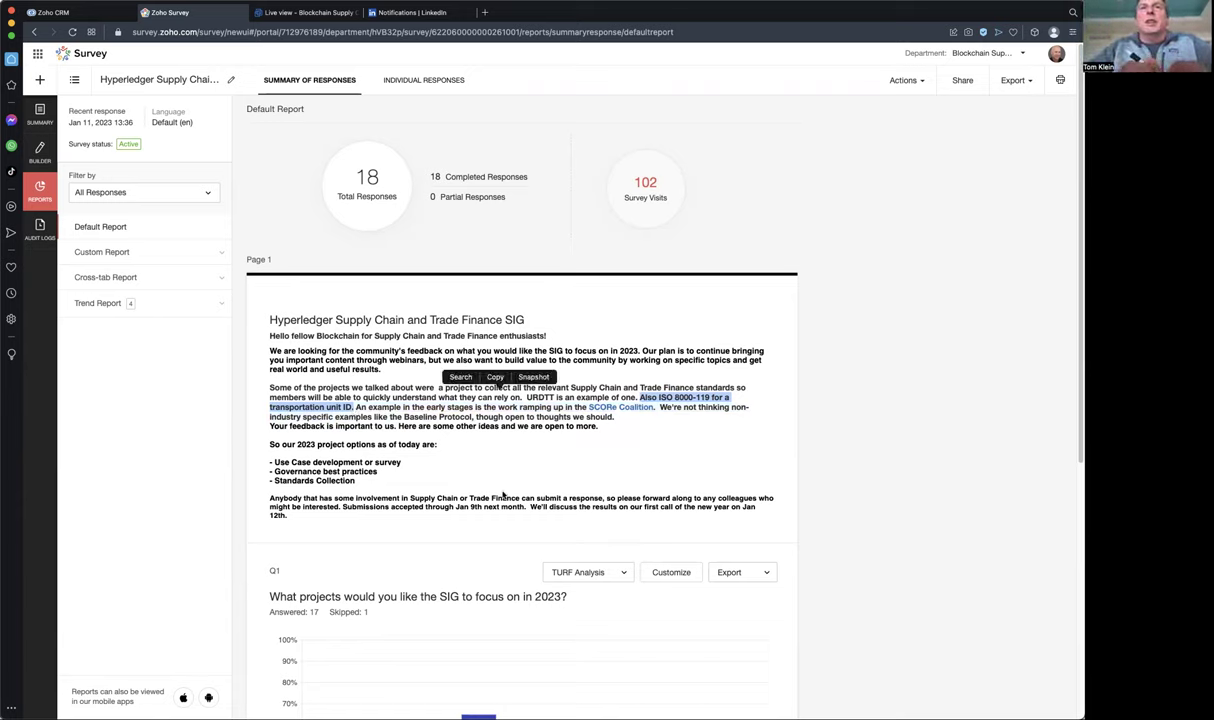
mouse_move(620, 472)
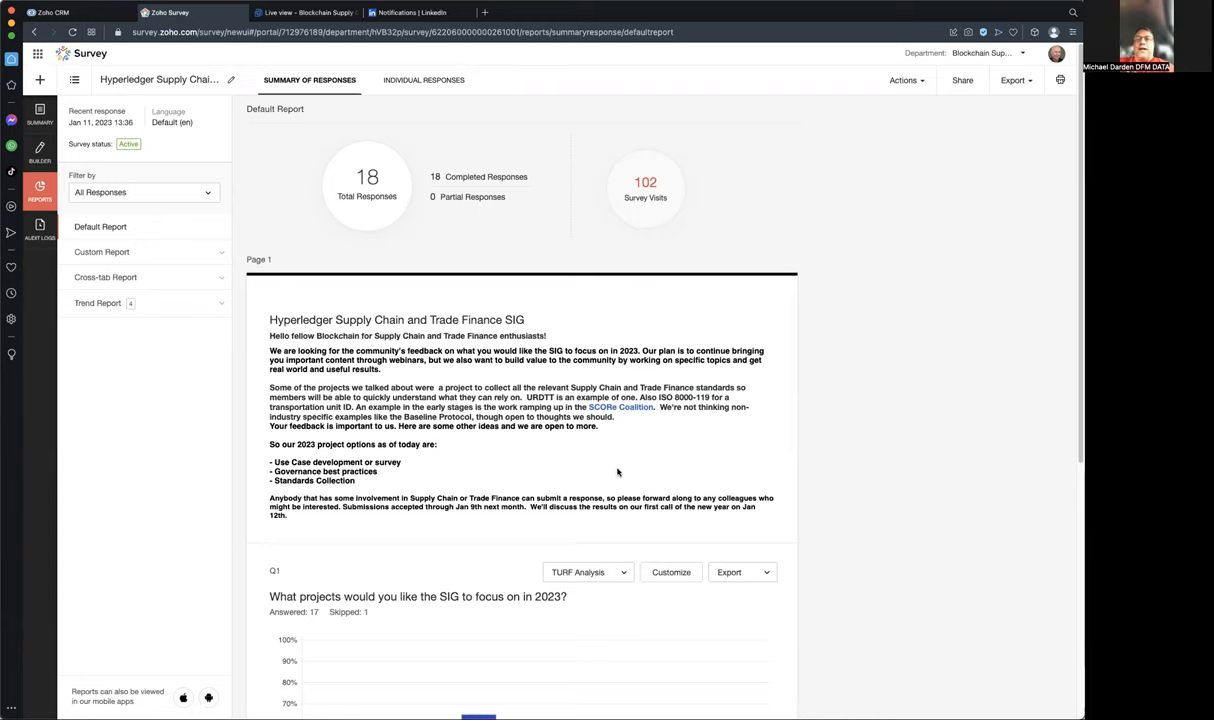
mouse_move(628, 468)
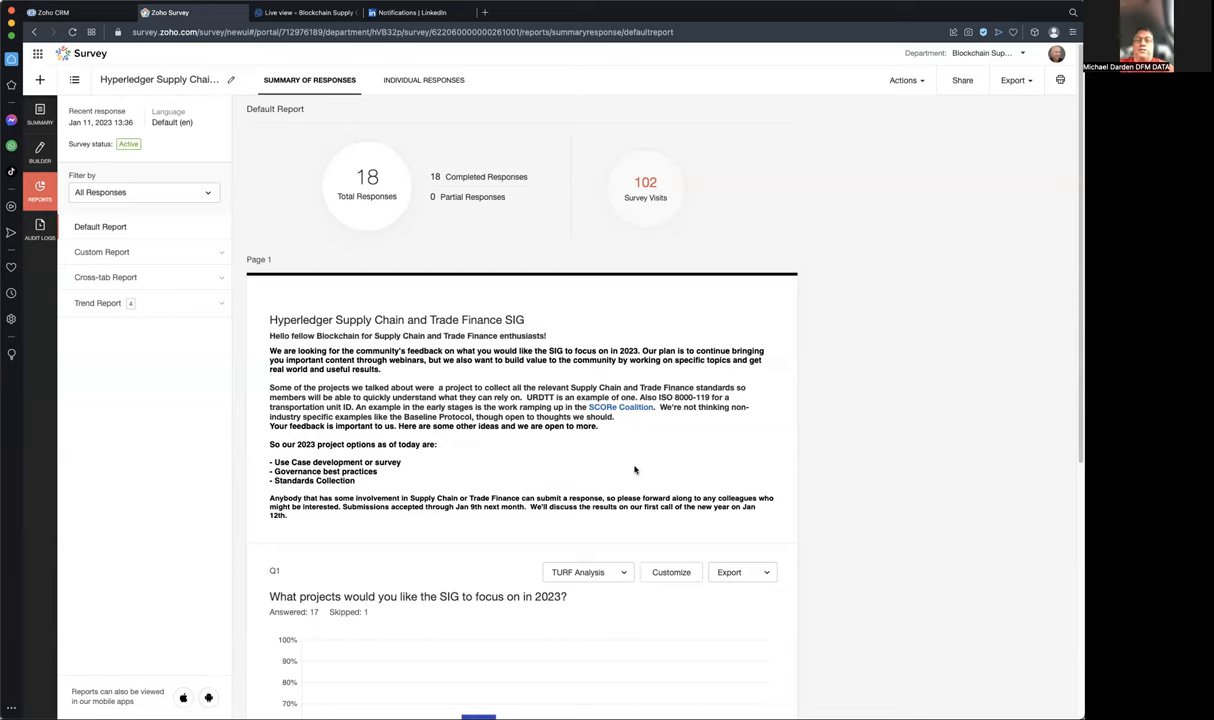
mouse_move(612, 482)
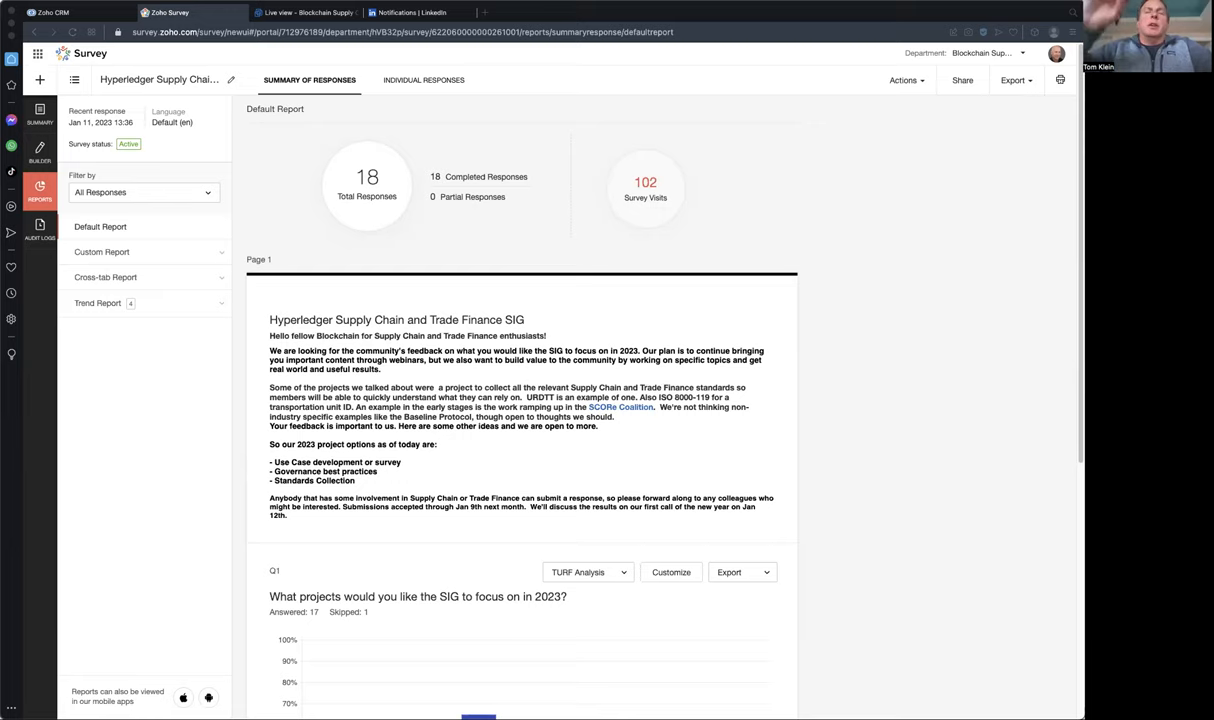
mouse_move(424, 588)
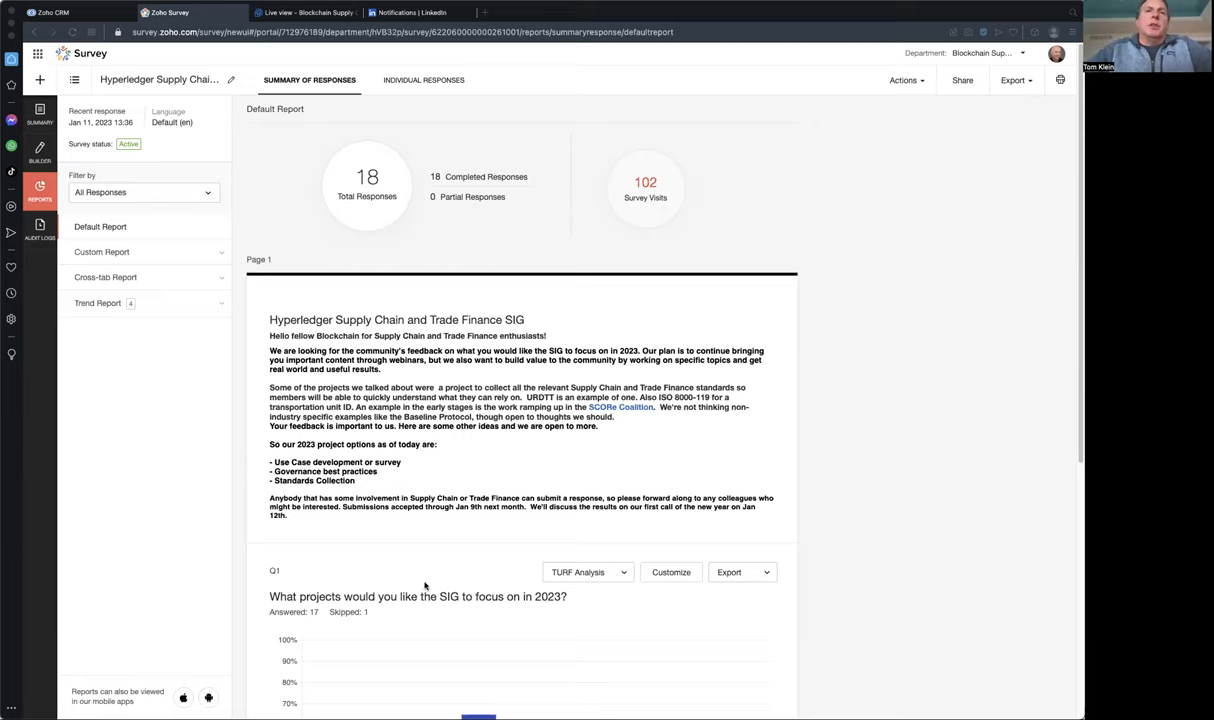
scroll(down, 3)
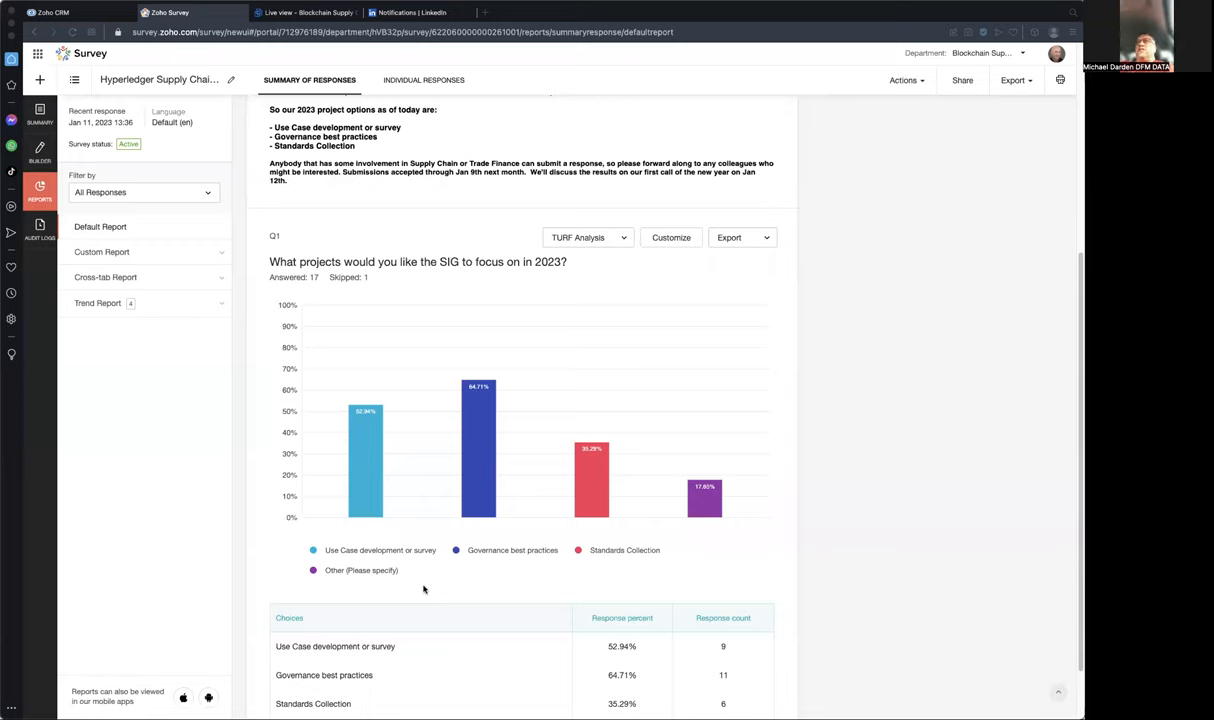
mouse_move(408, 604)
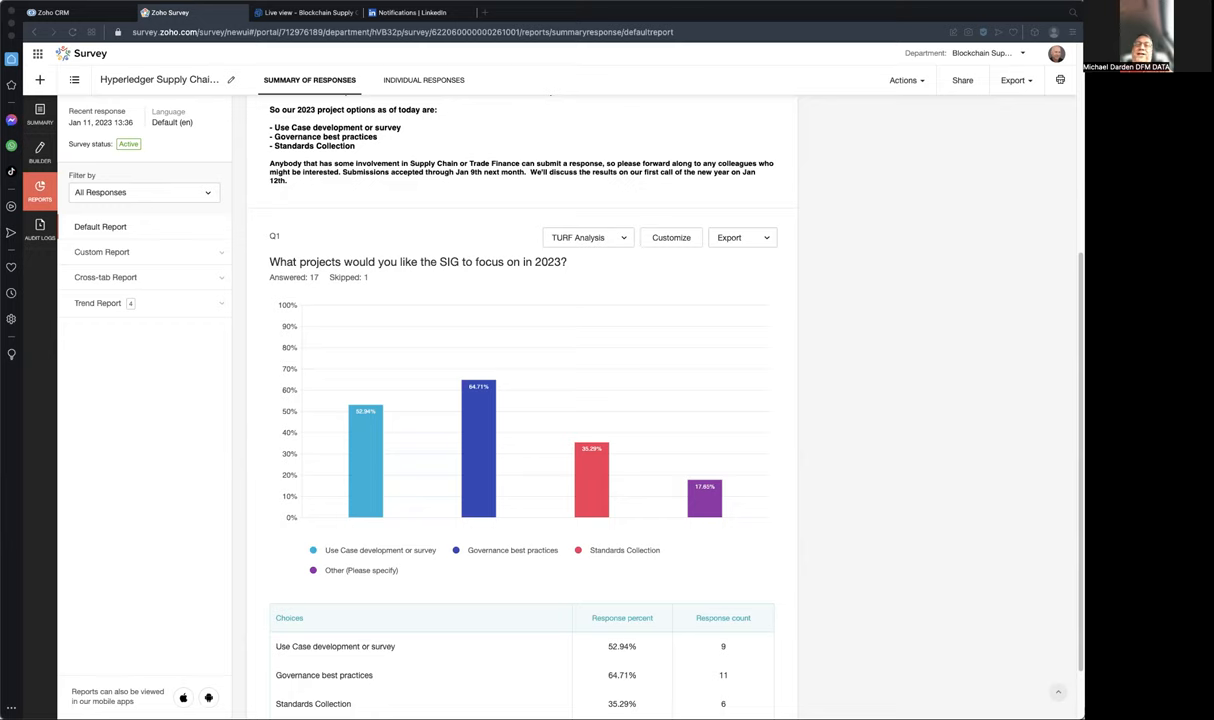
mouse_move(68, 338)
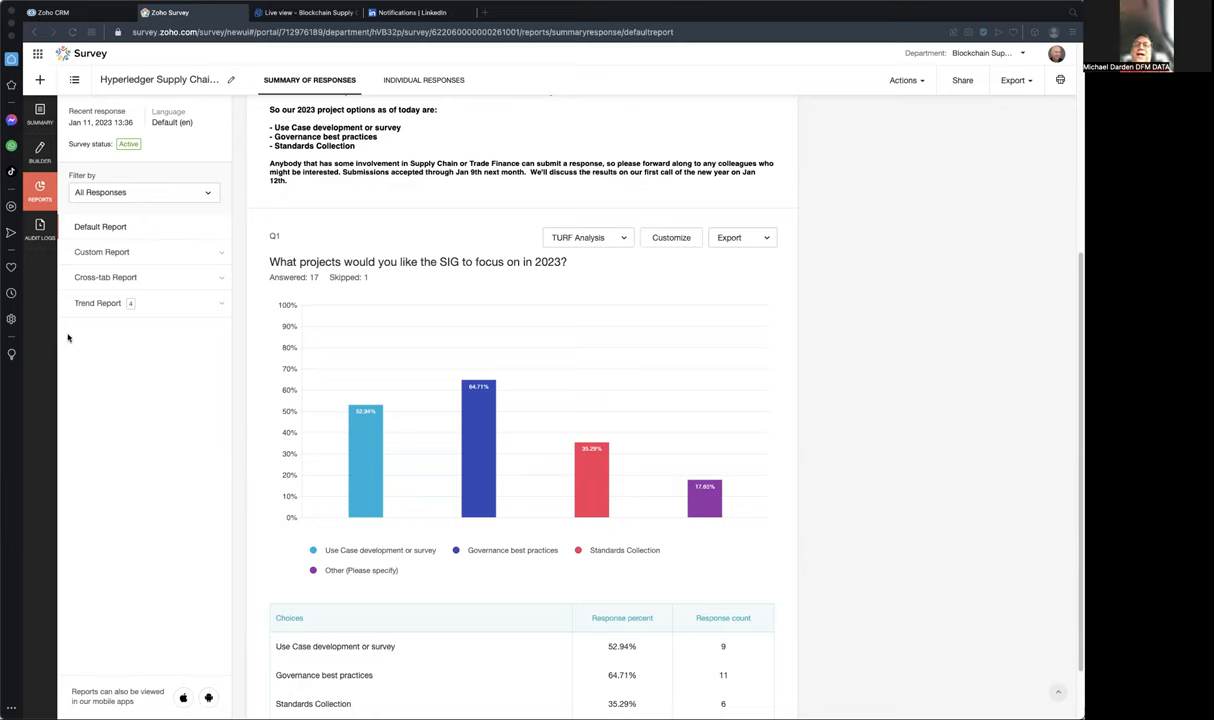
mouse_move(68, 338)
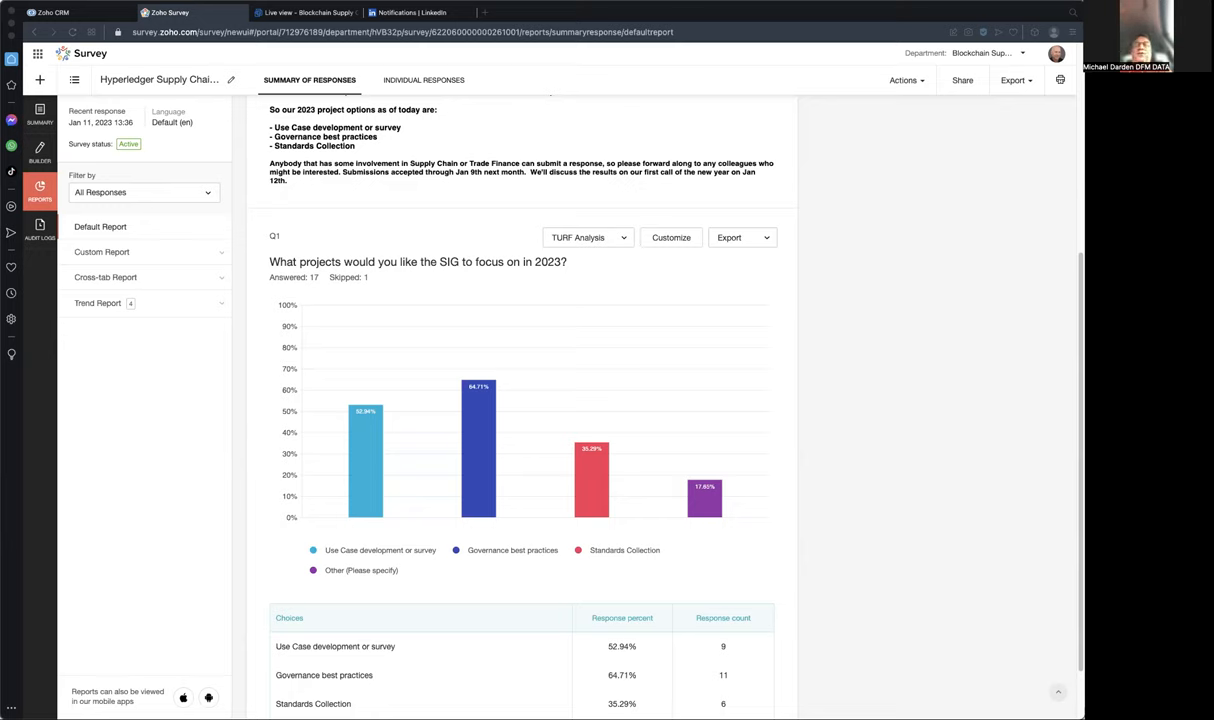
mouse_move(80, 396)
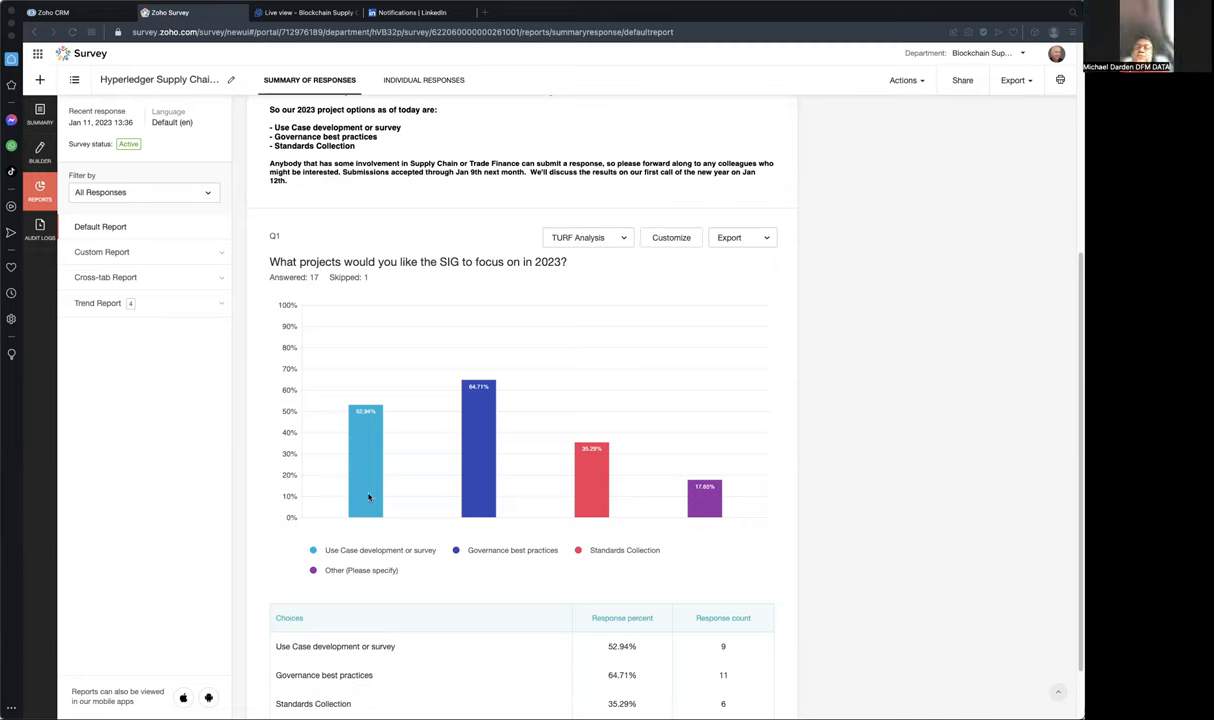
mouse_move(132, 248)
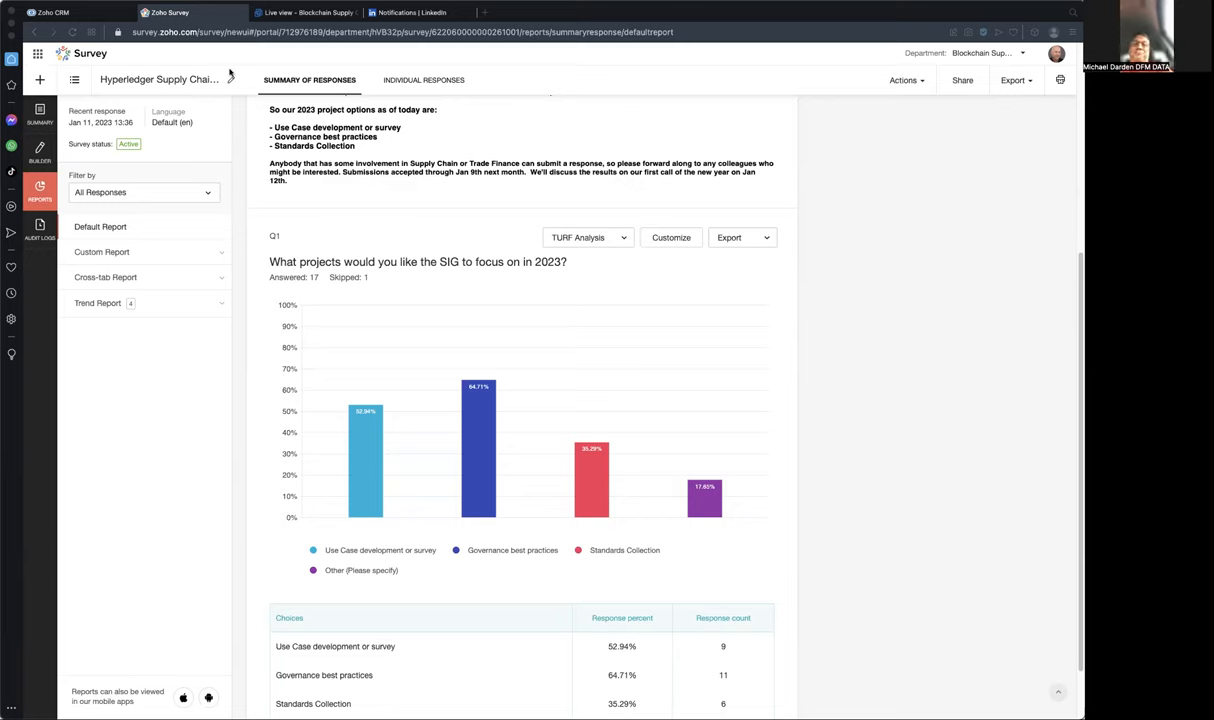
mouse_move(662, 246)
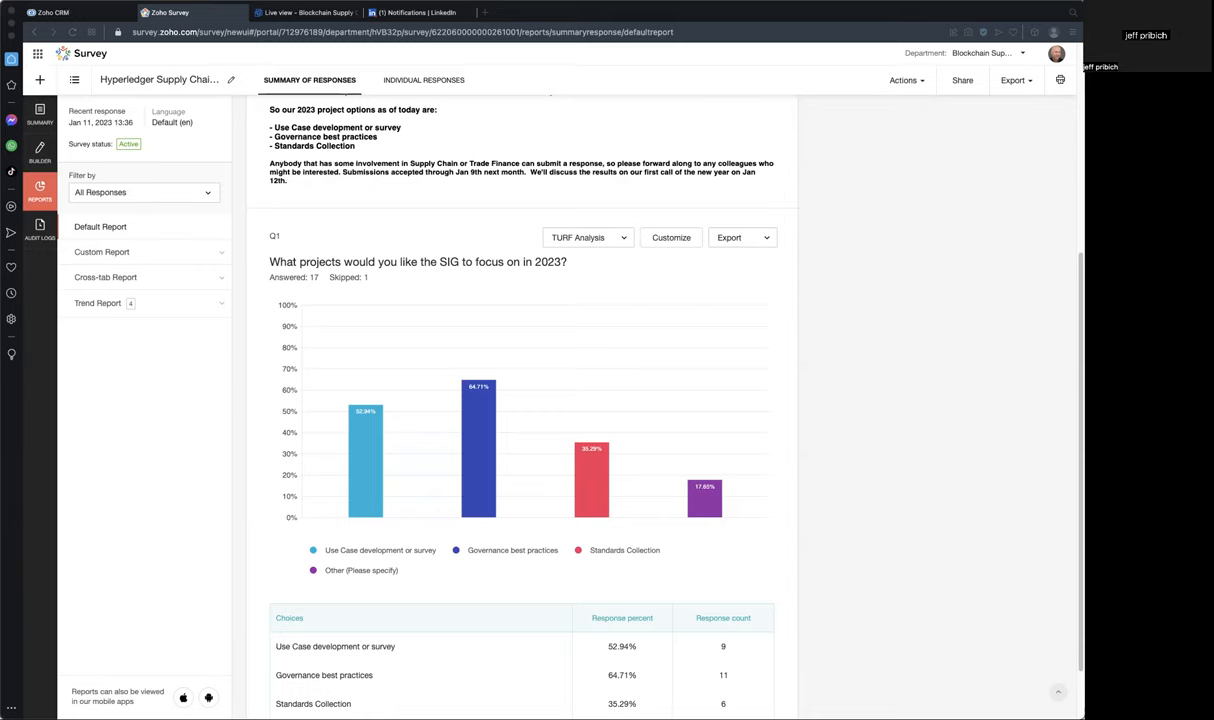
mouse_move(452, 384)
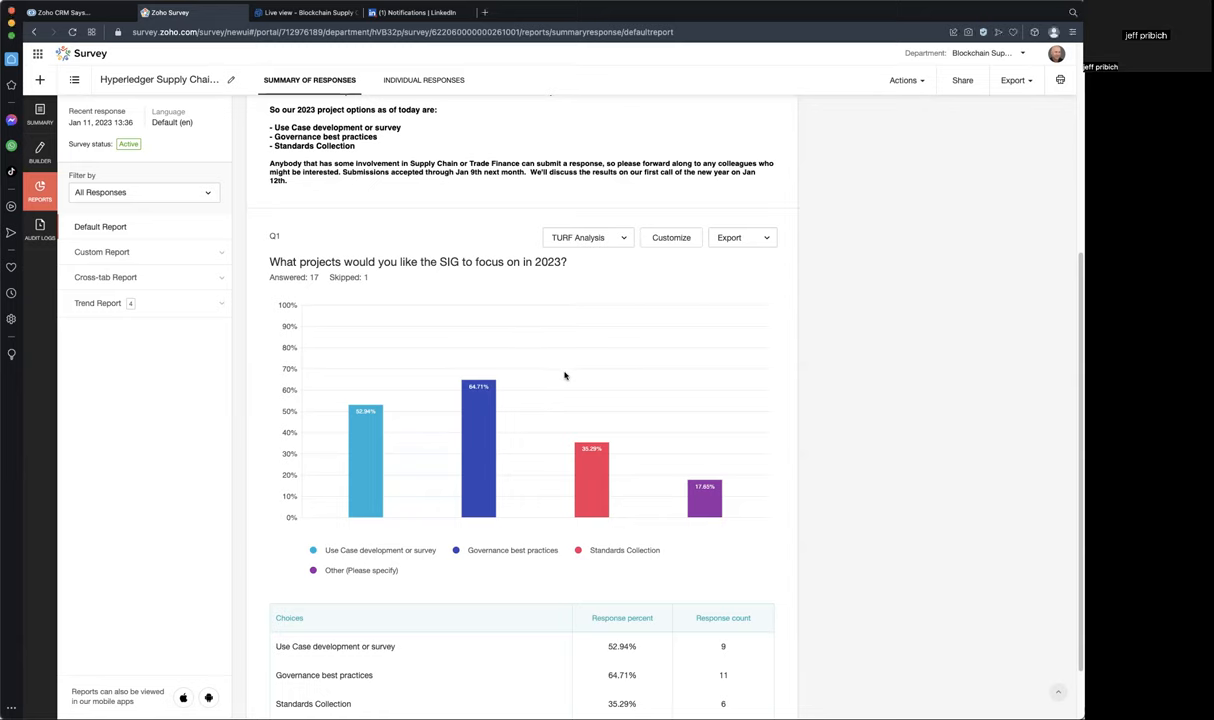
mouse_move(588, 458)
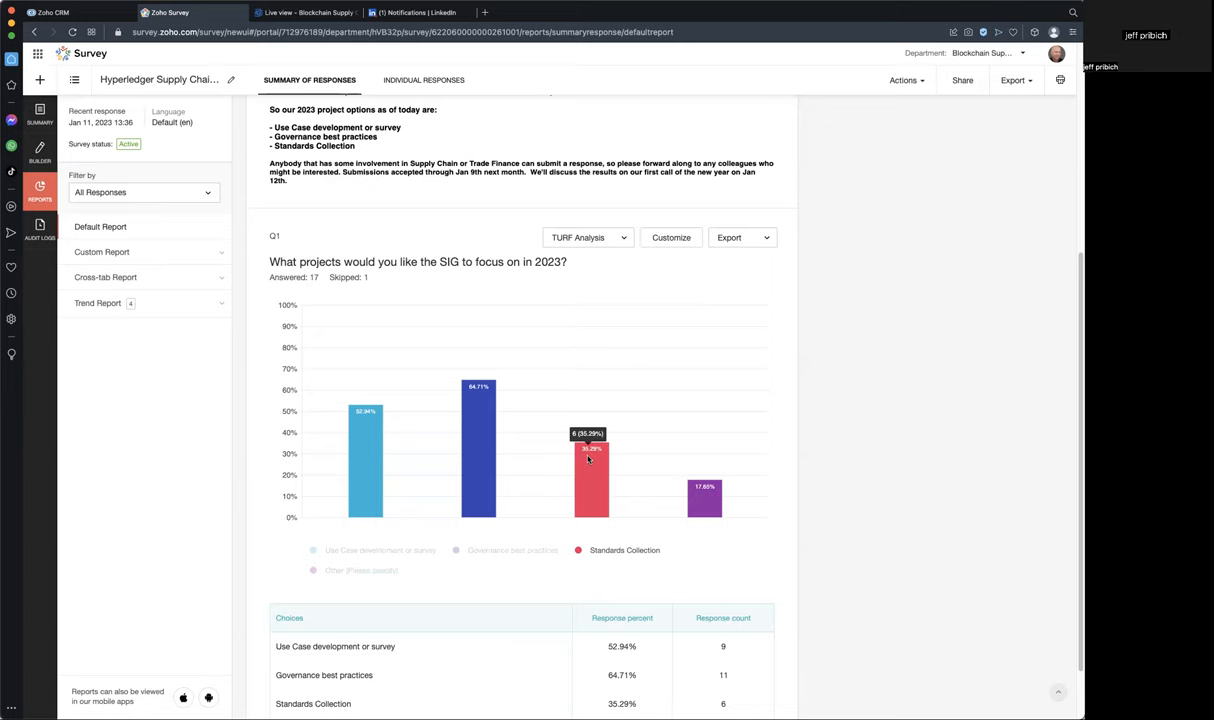